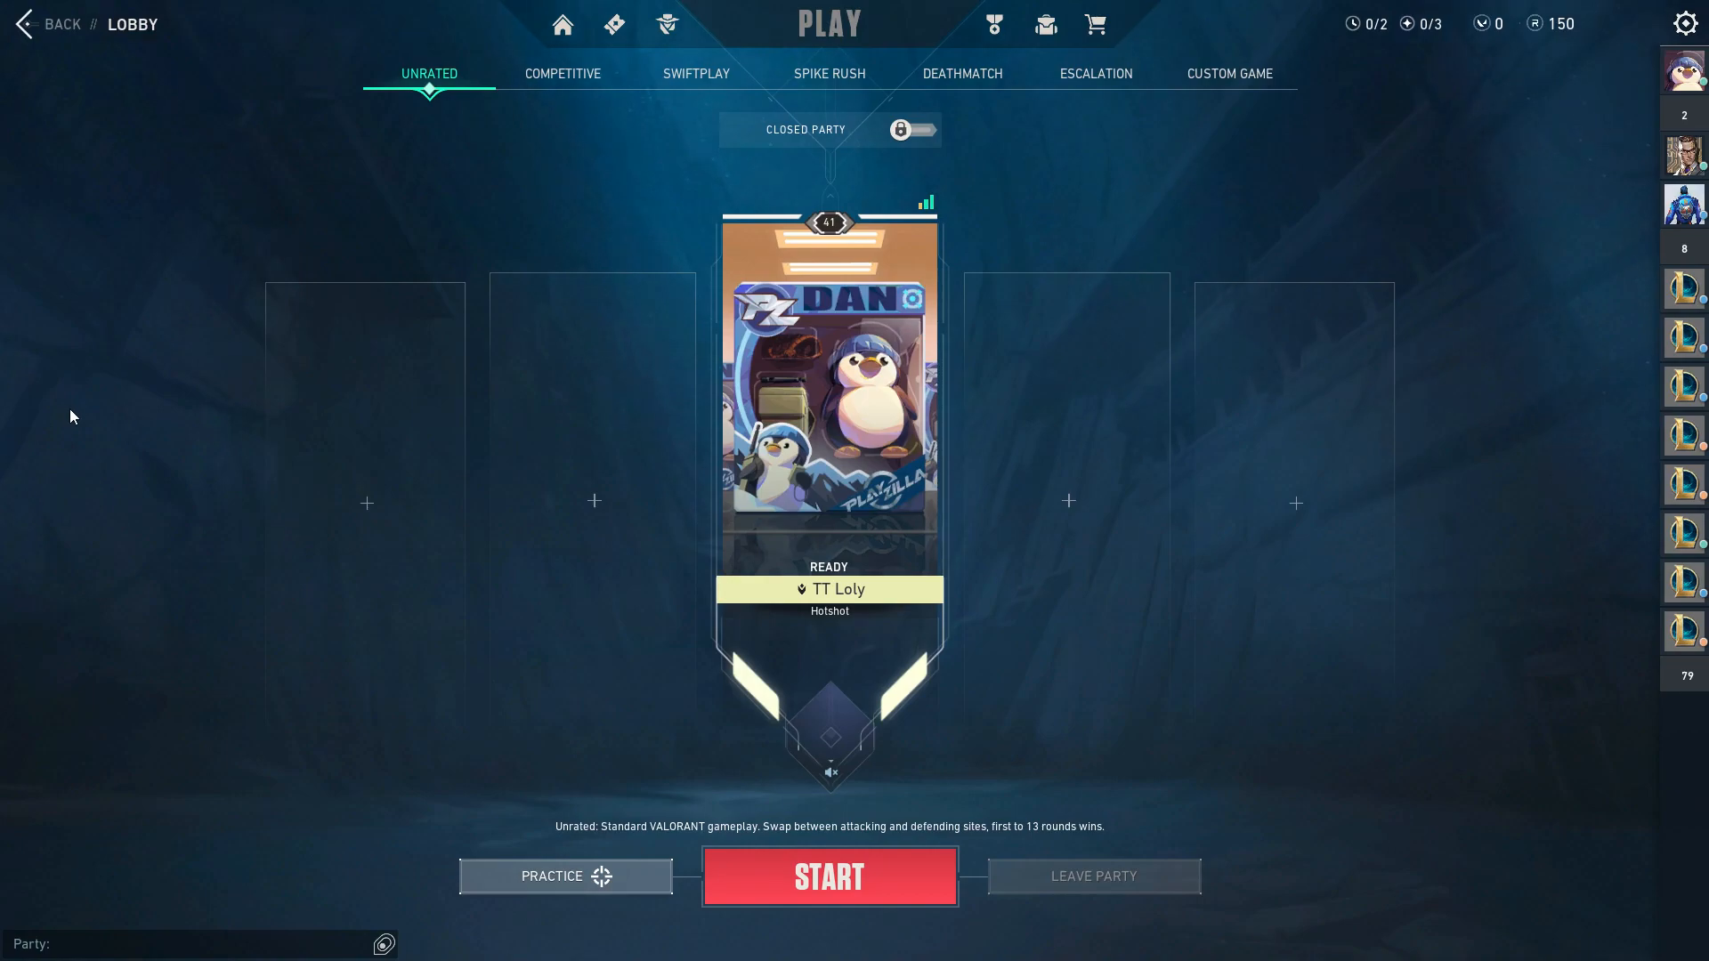
mouse_move(60, 23)
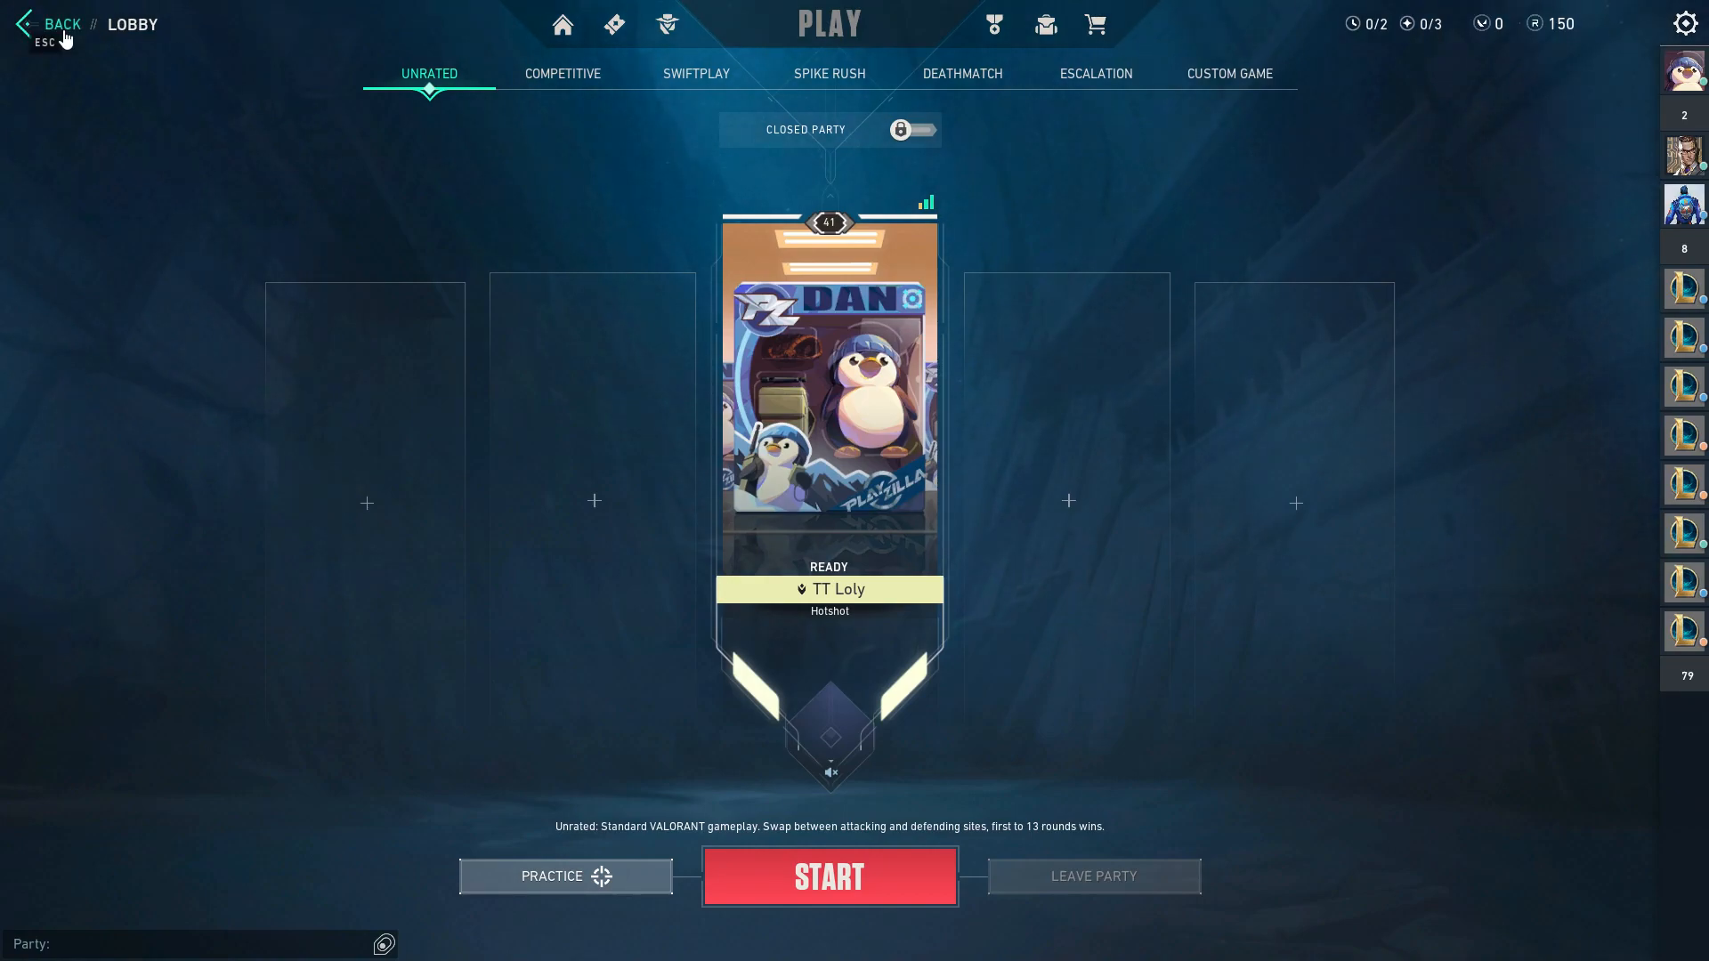
Leave the unrated party lobby and return to the main menu
left_click(52, 23)
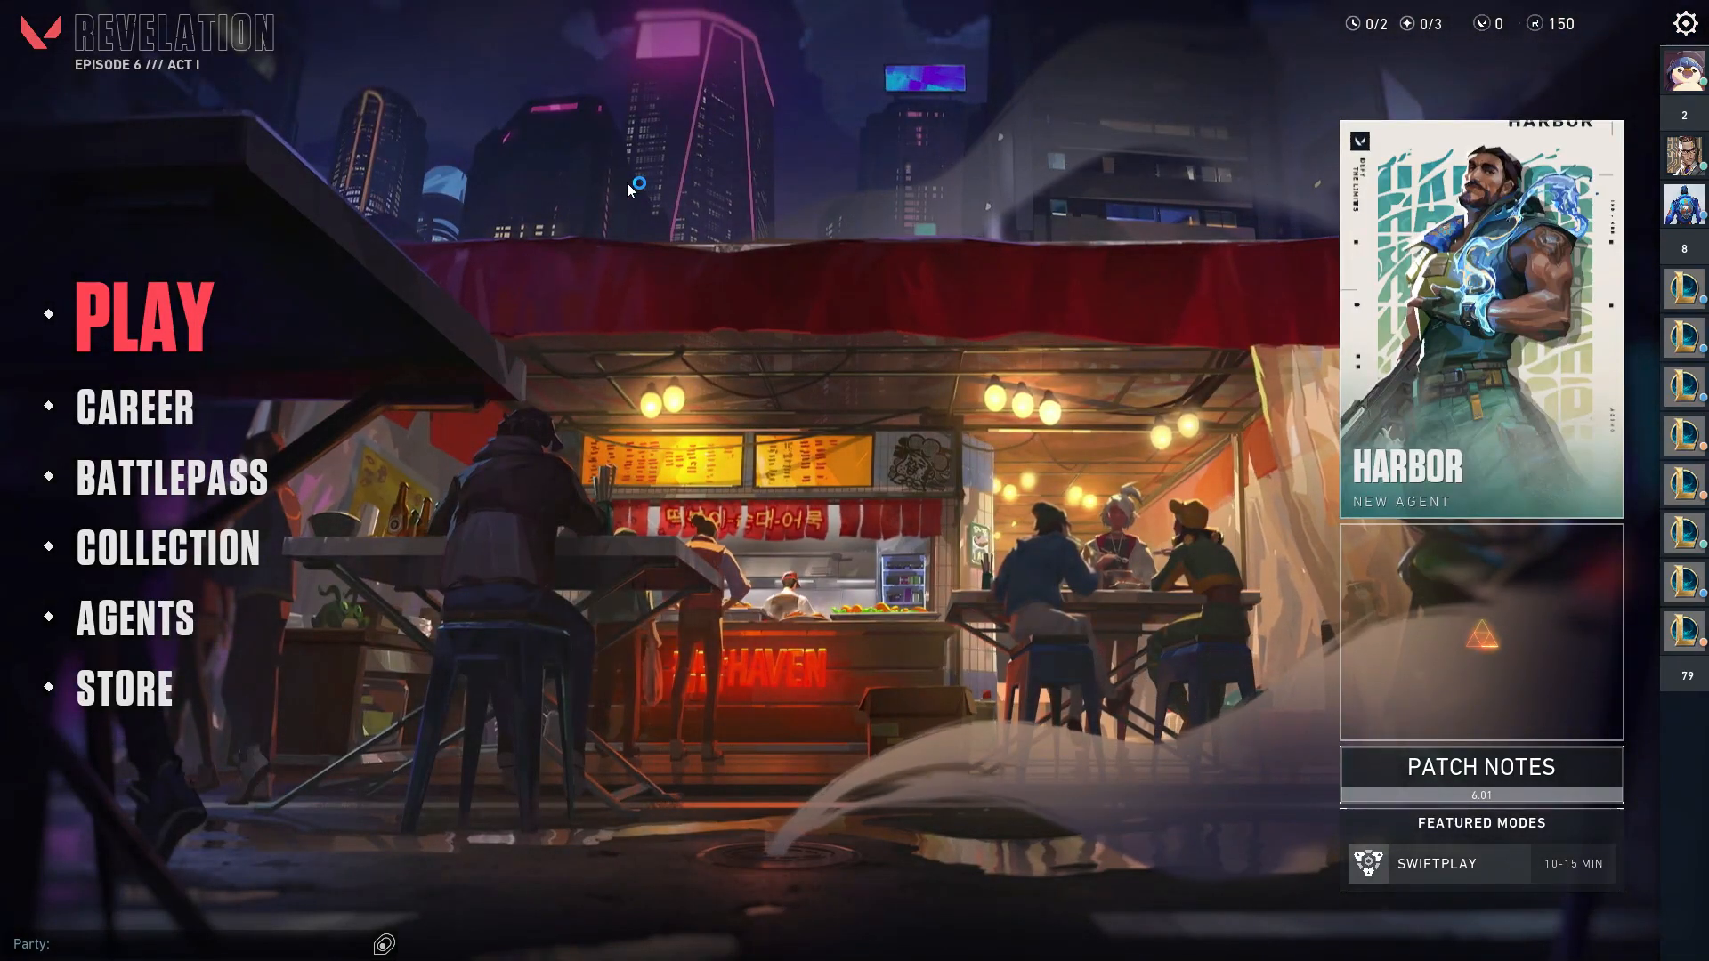
mouse_move(572, 225)
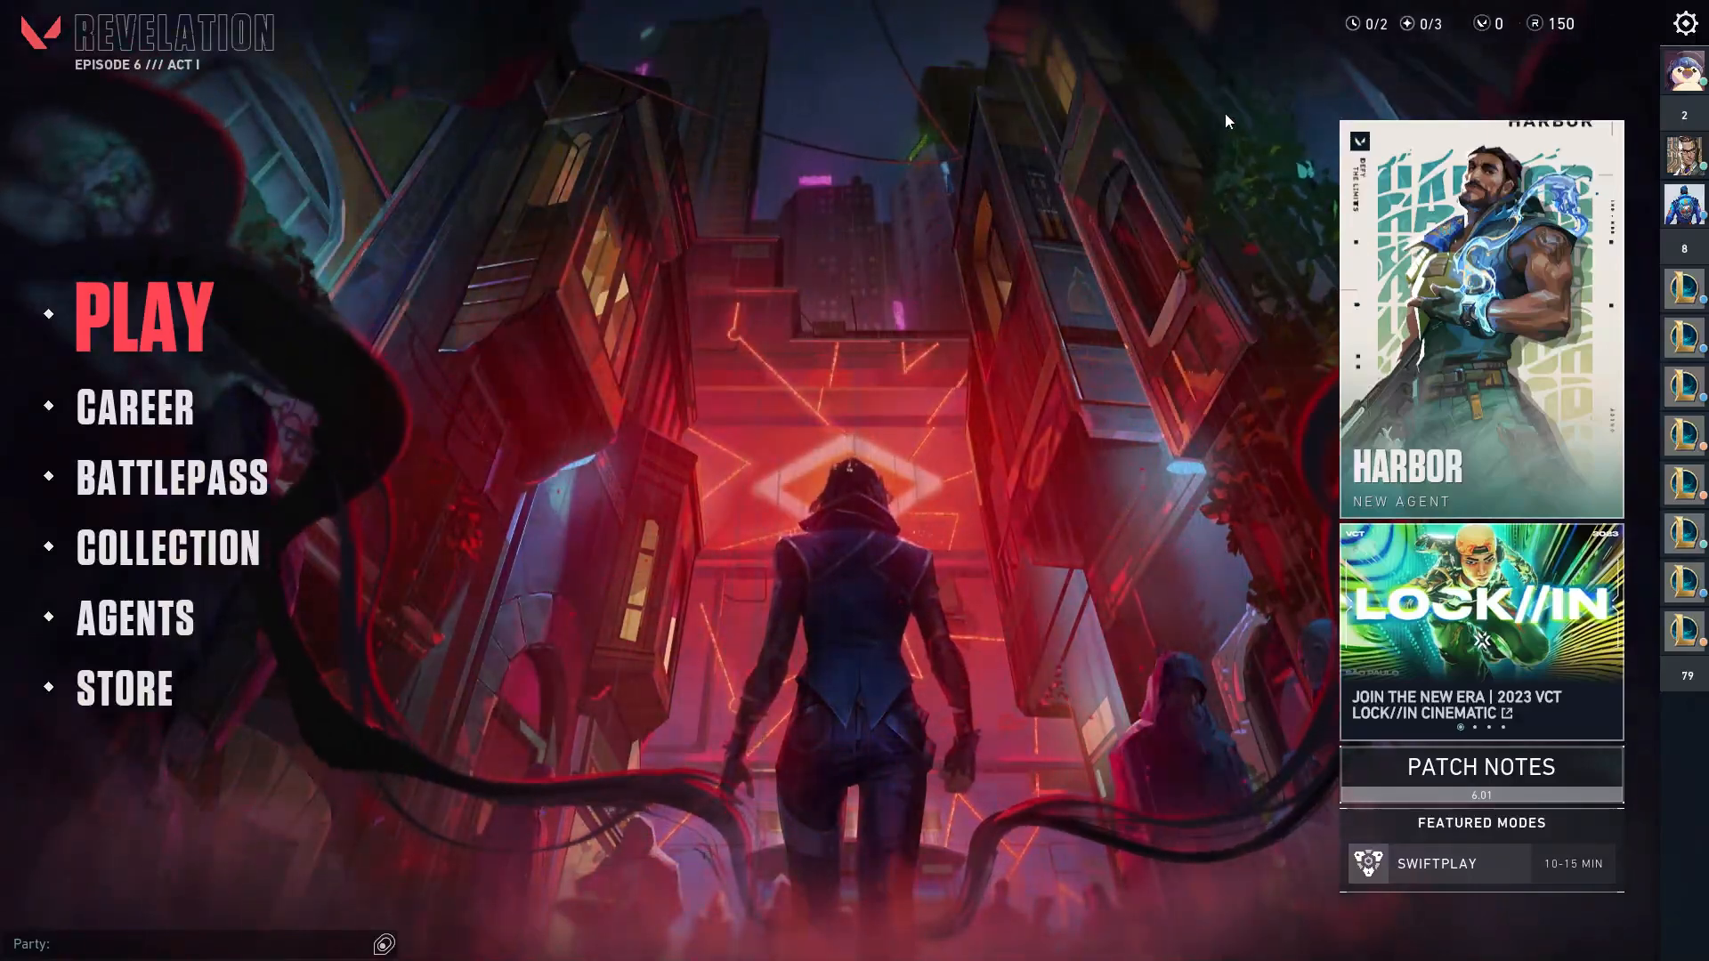
Enter the game settings and browse the Controls, Crosshair and Video sections
left_click(1684, 24)
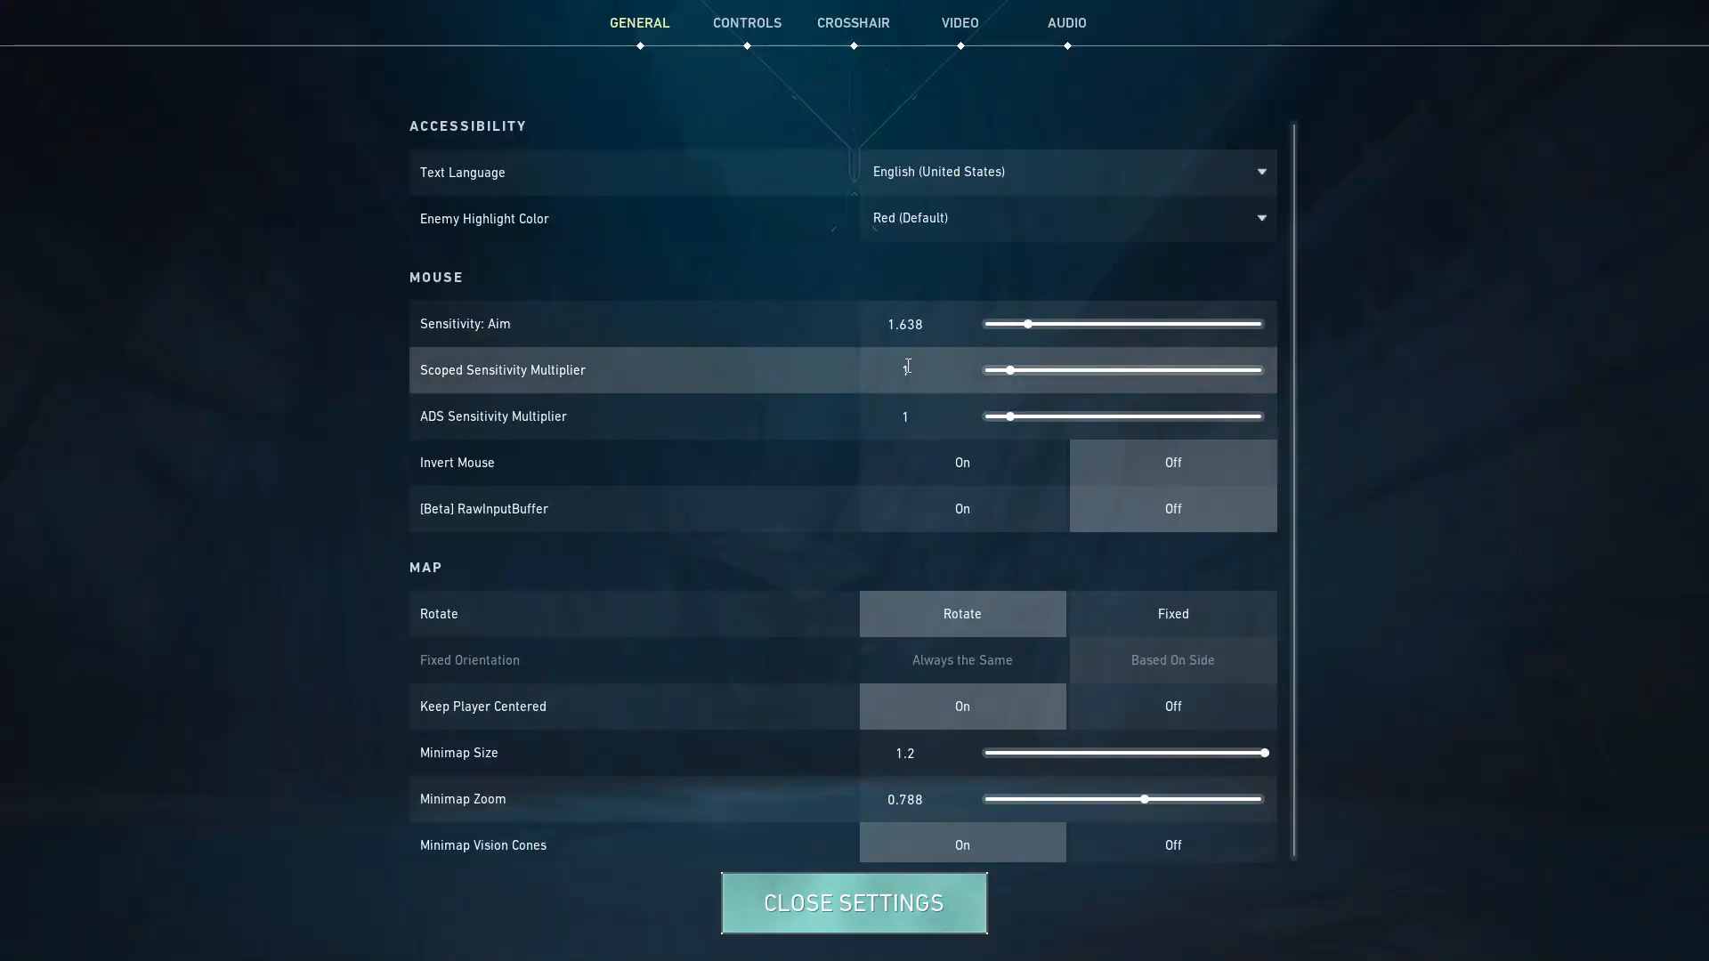
left_click(746, 22)
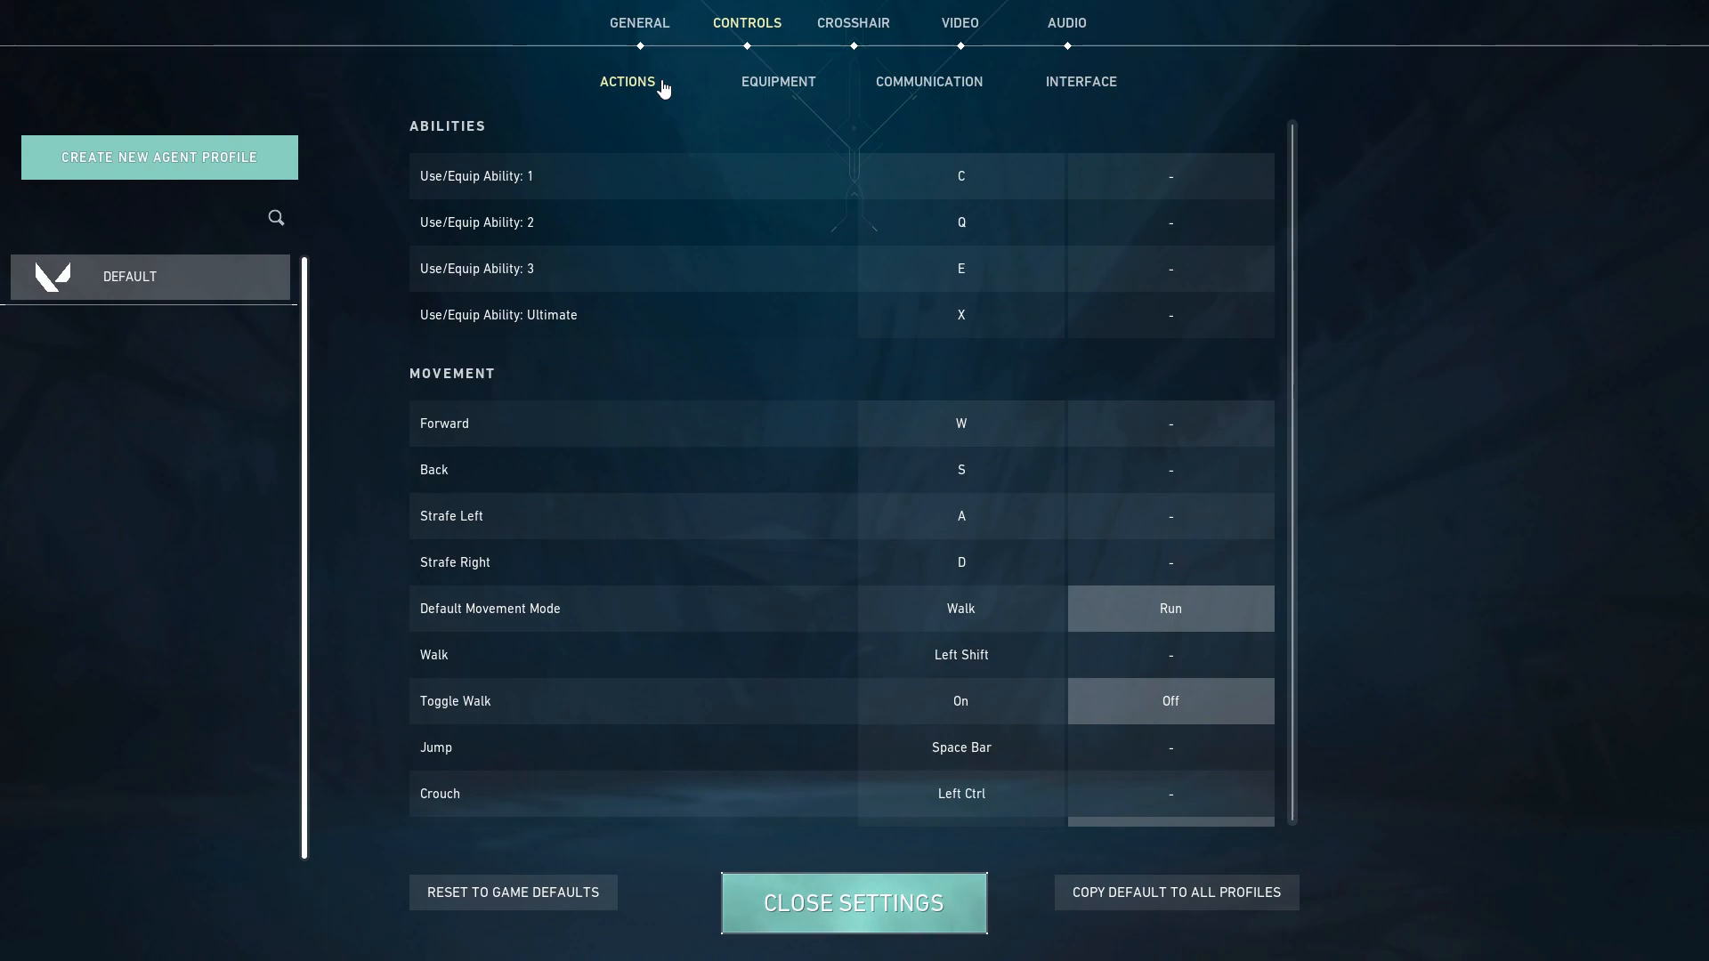
mouse_move(836, 51)
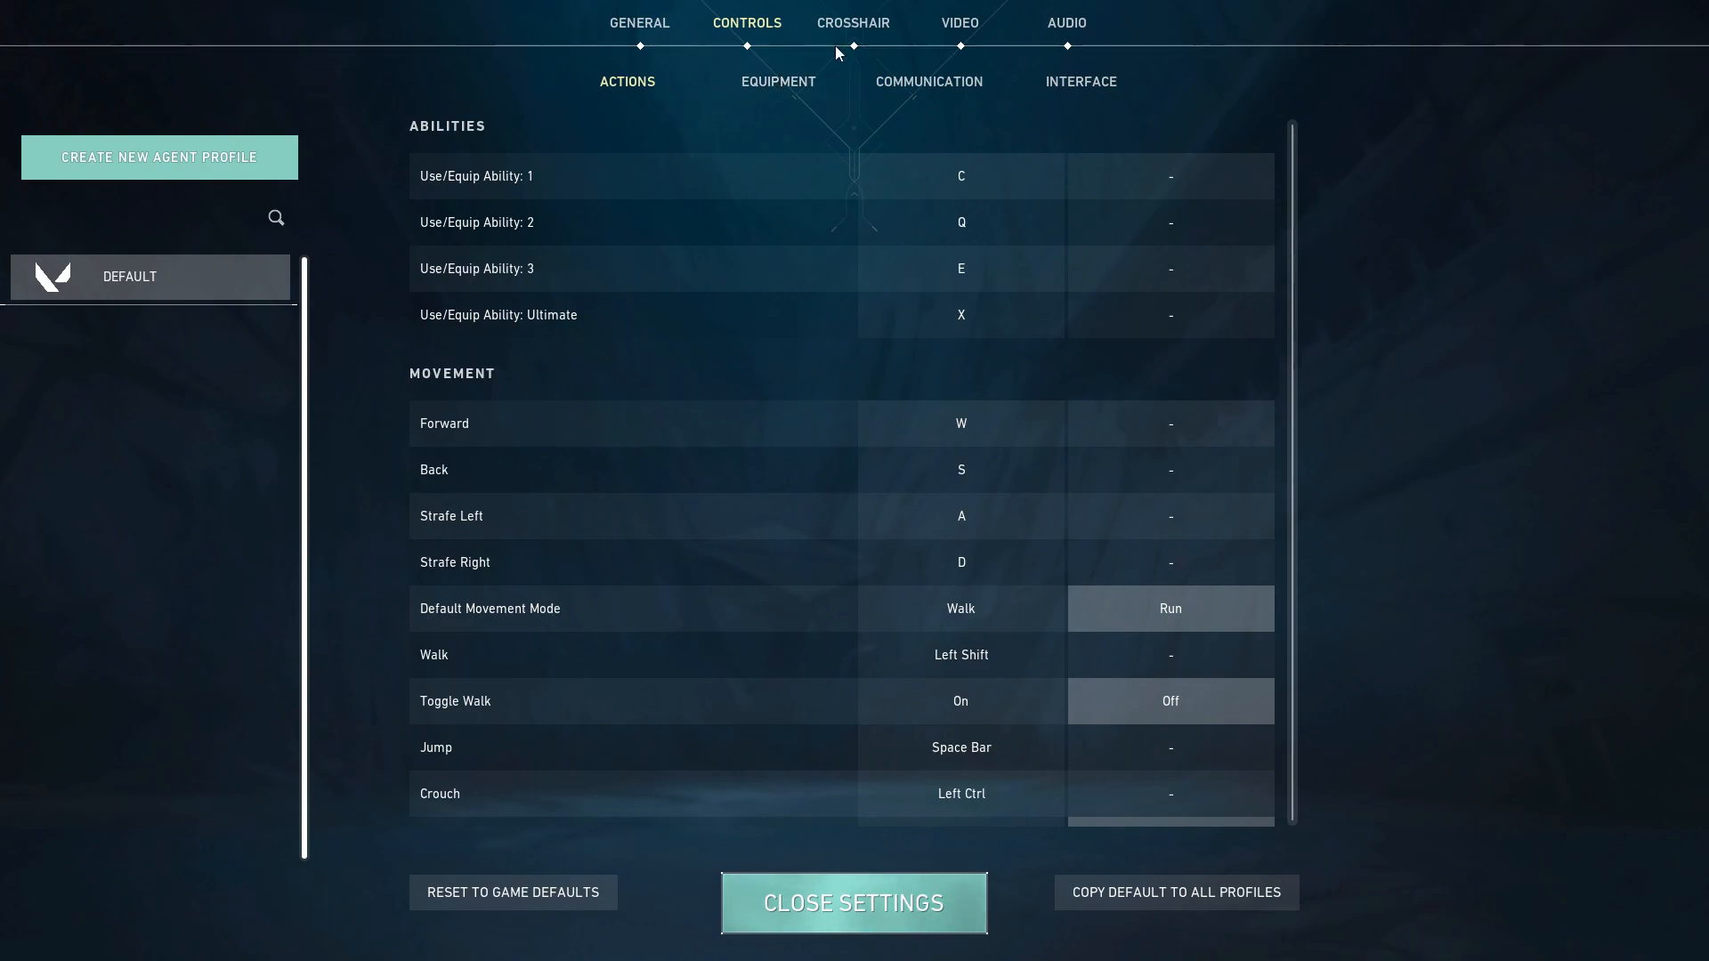
left_click(778, 80)
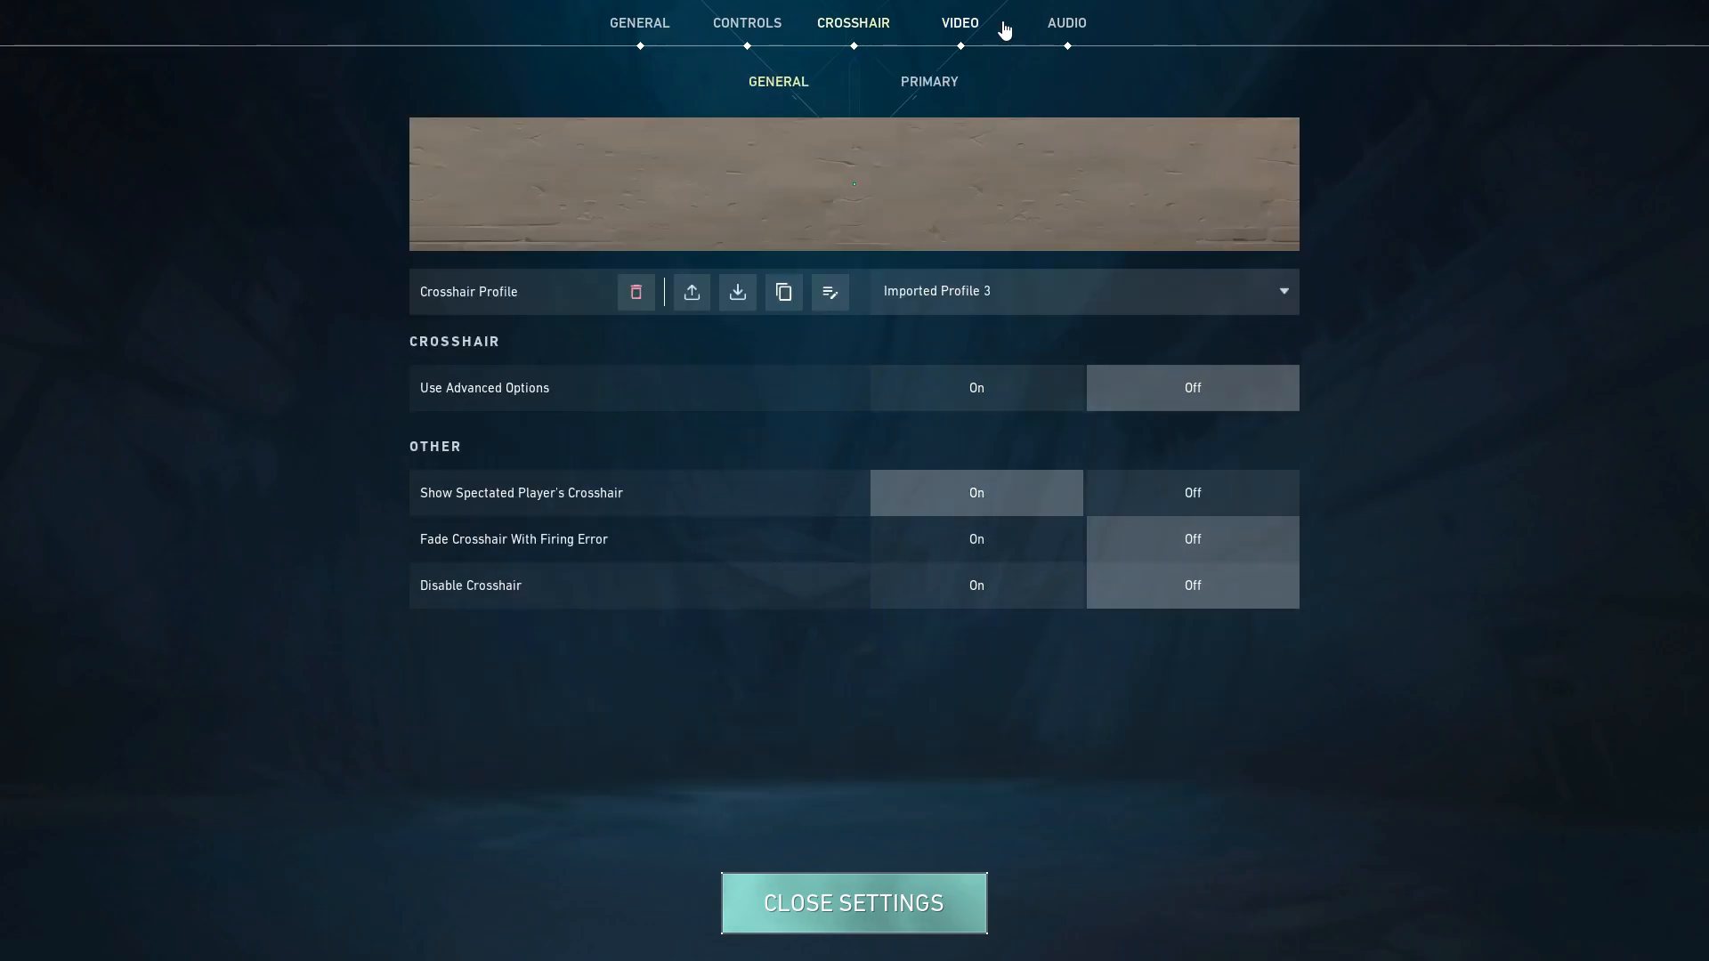
left_click(958, 21)
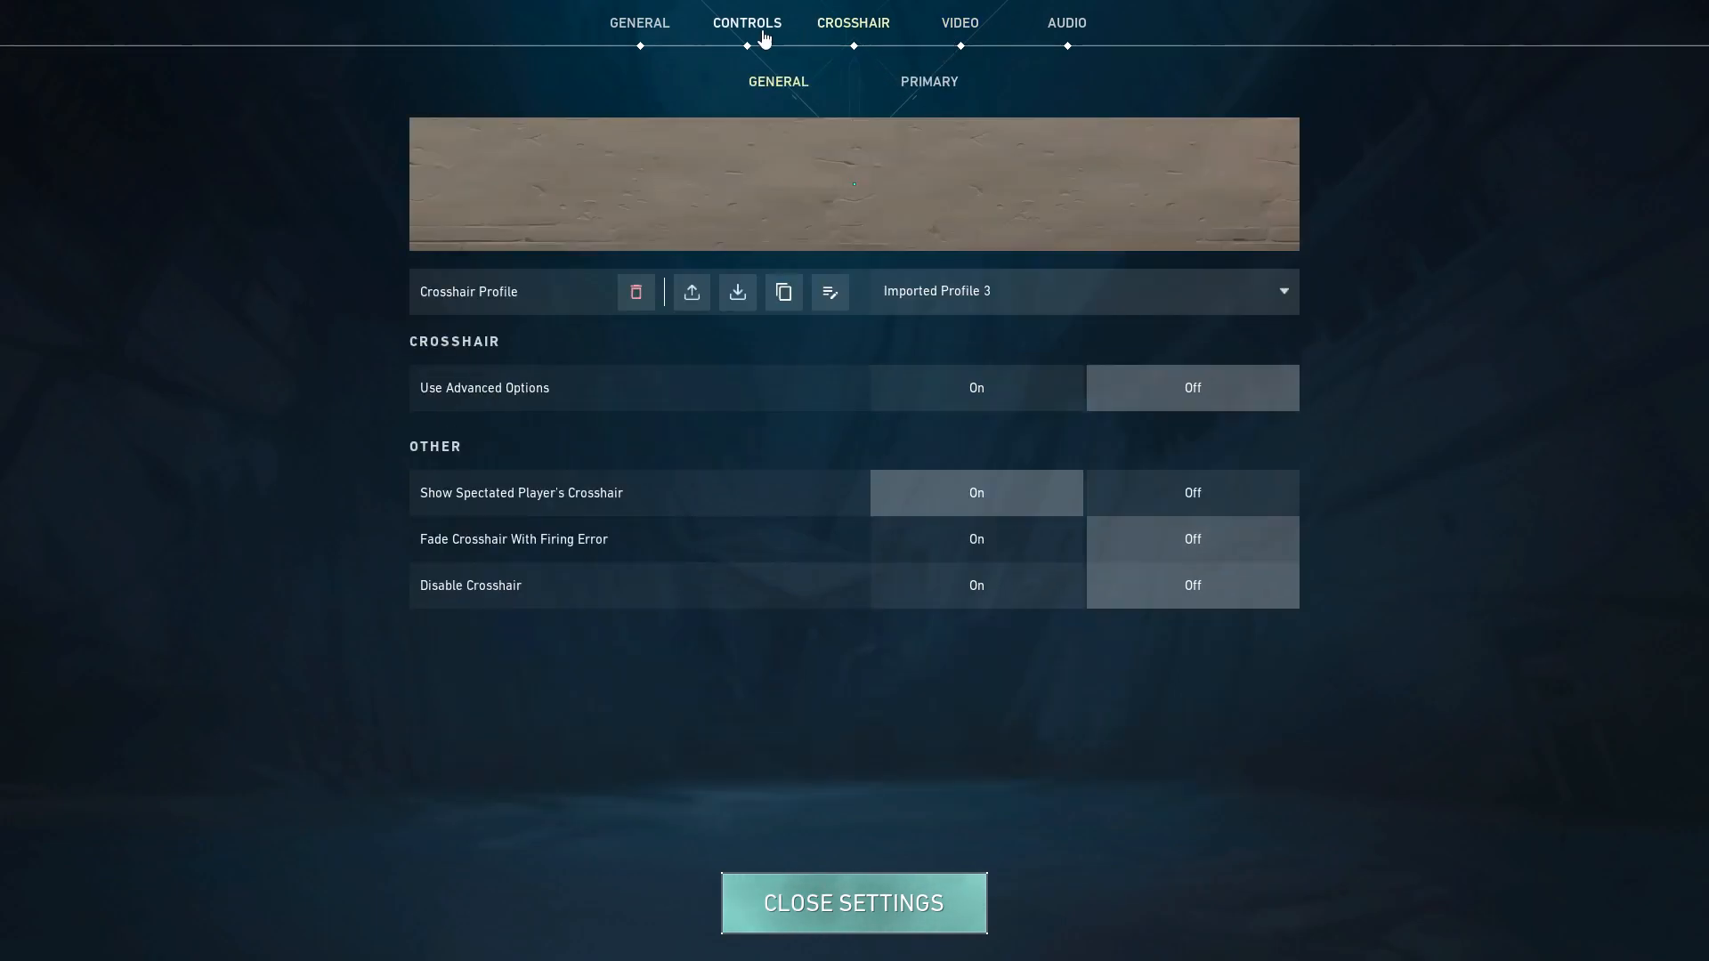
left_click(745, 21)
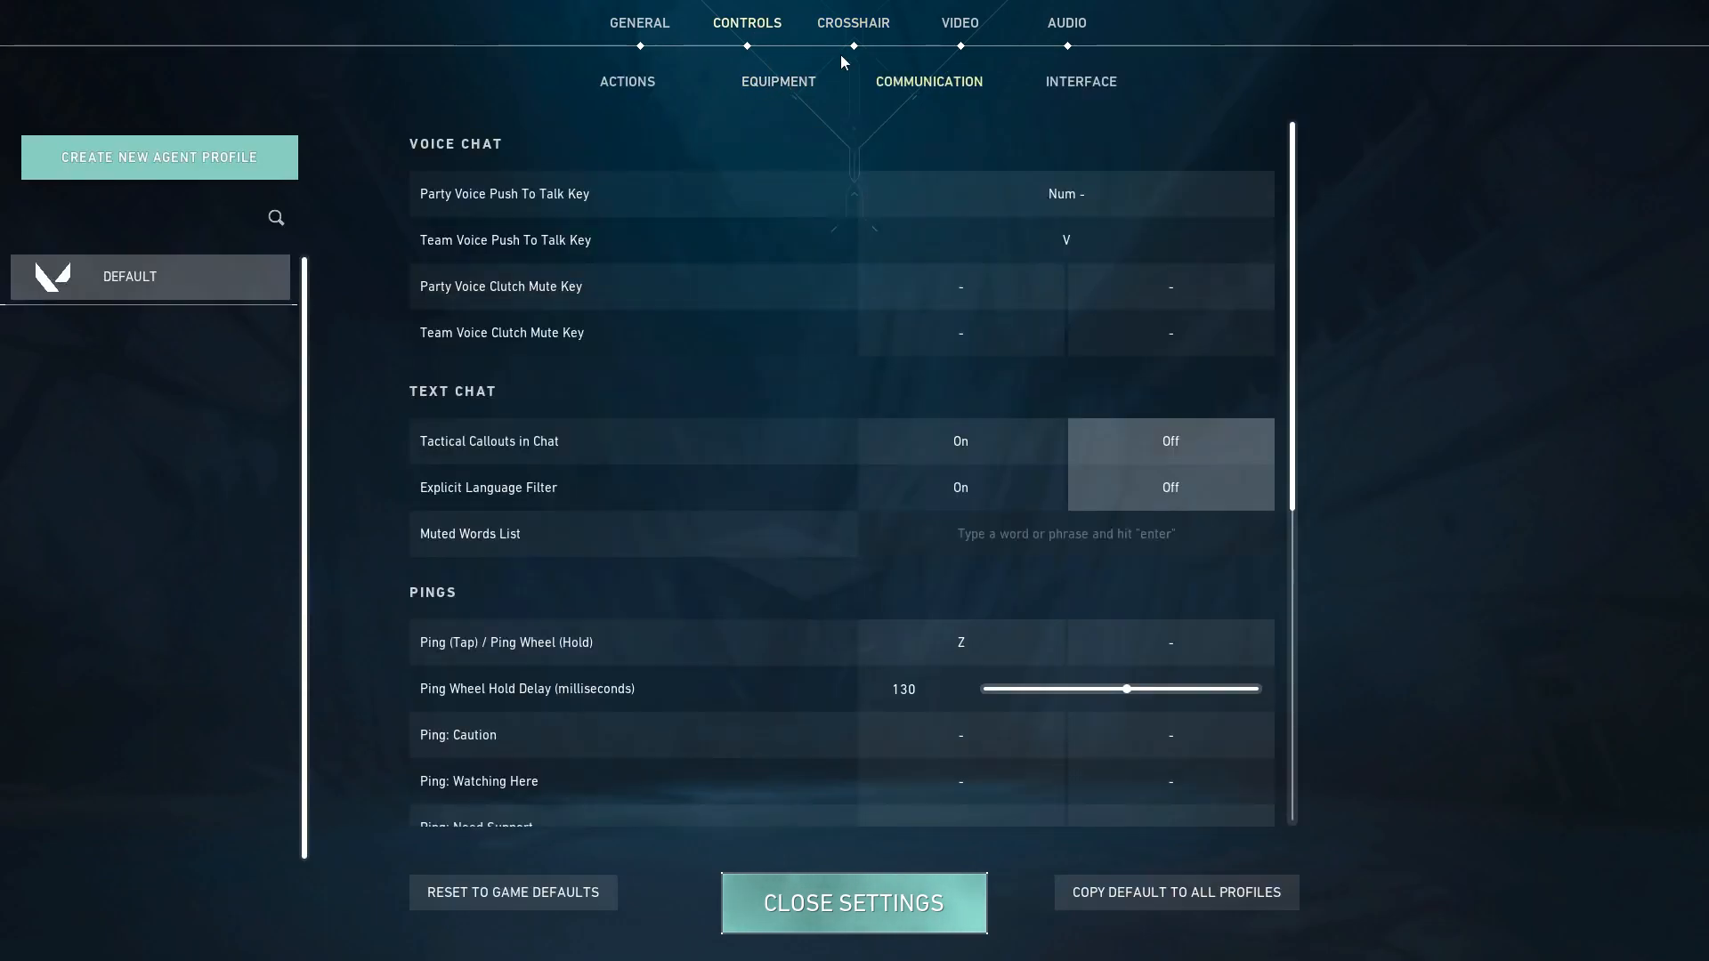
left_click(853, 21)
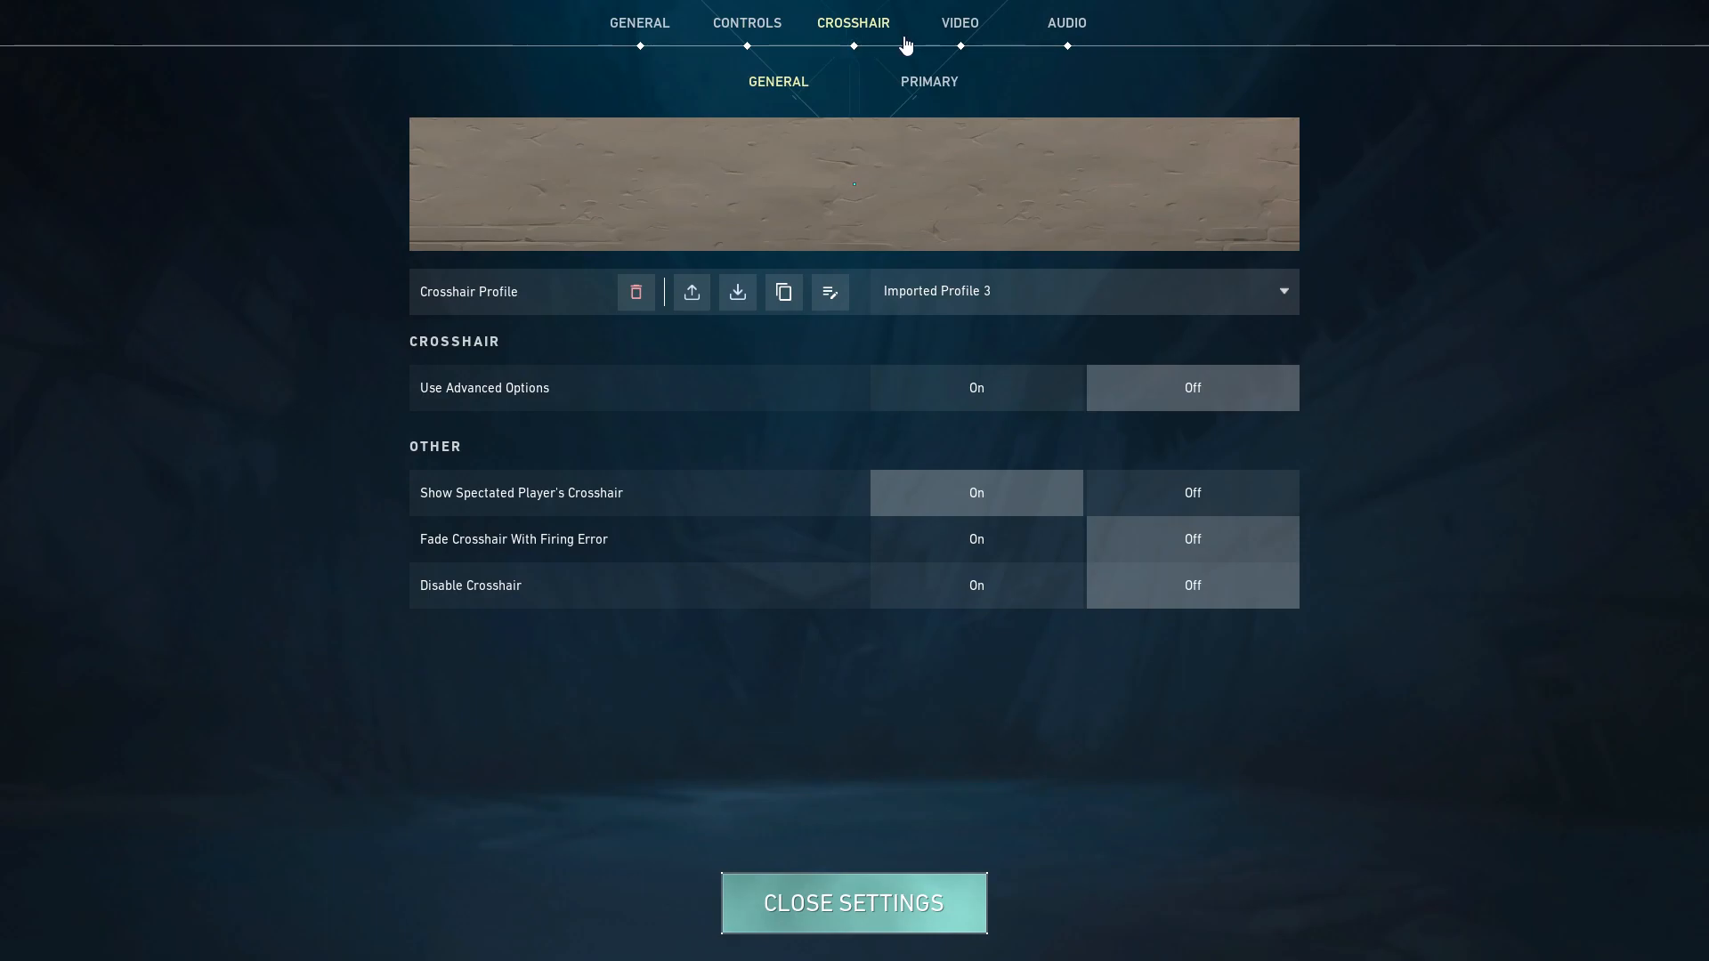
Flip between General, Controls and Video sections, finishing on the Video settings
left_click(958, 21)
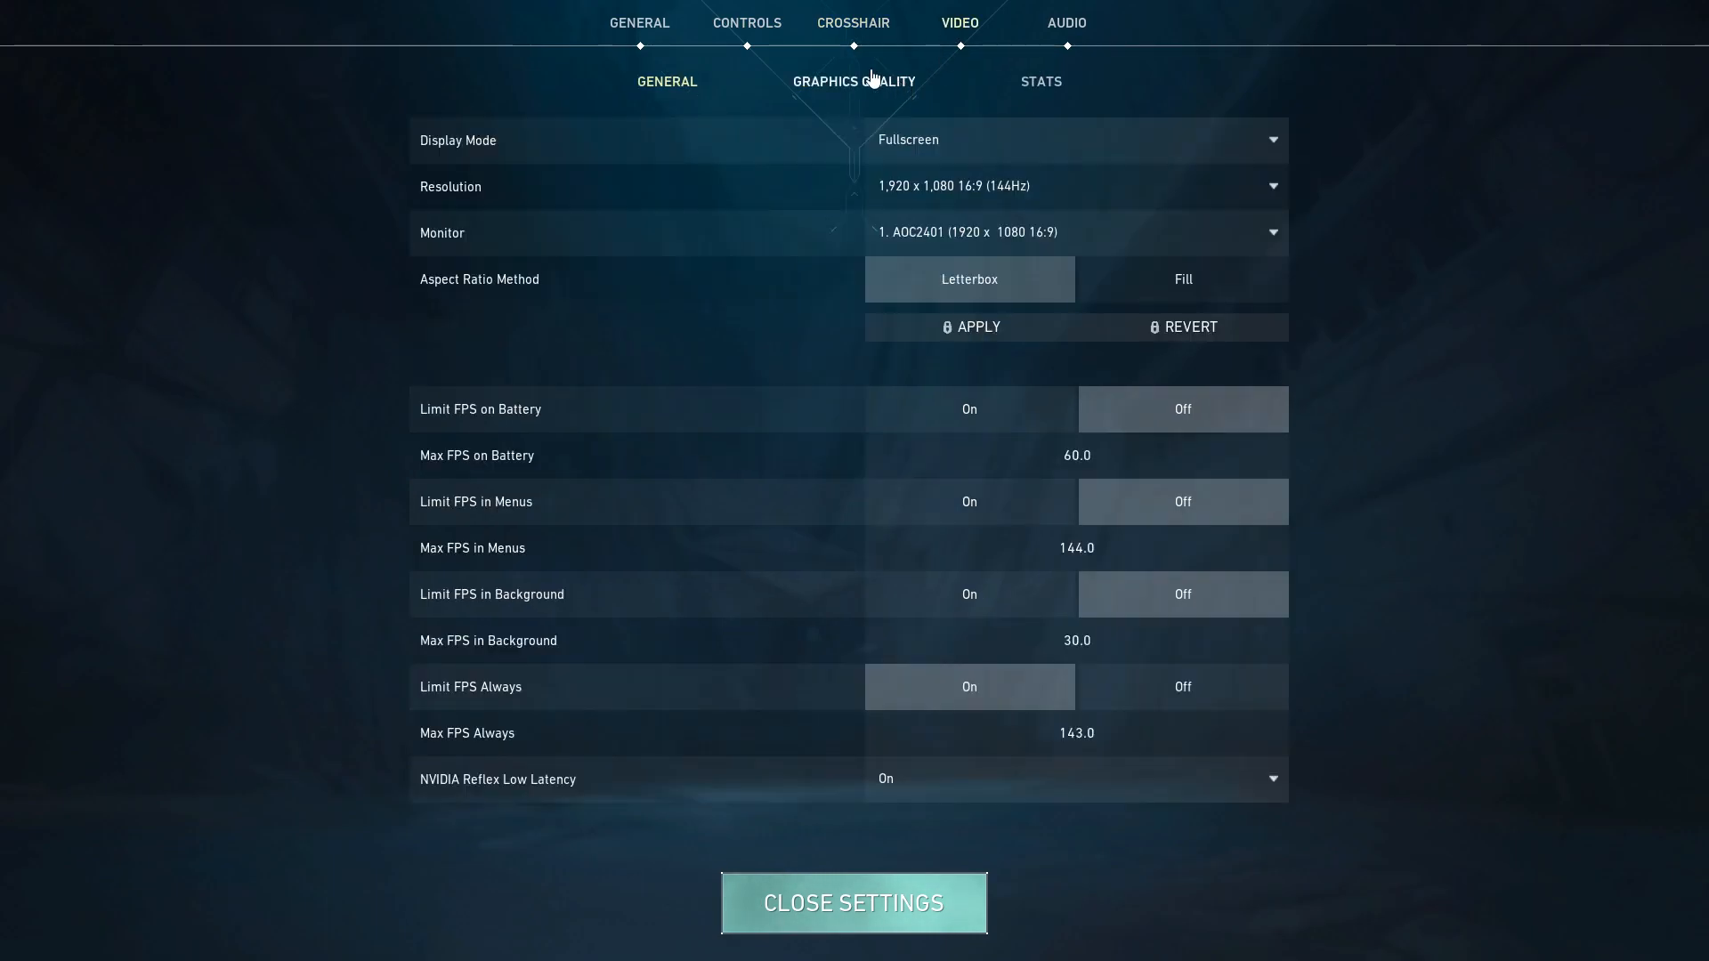
left_click(639, 22)
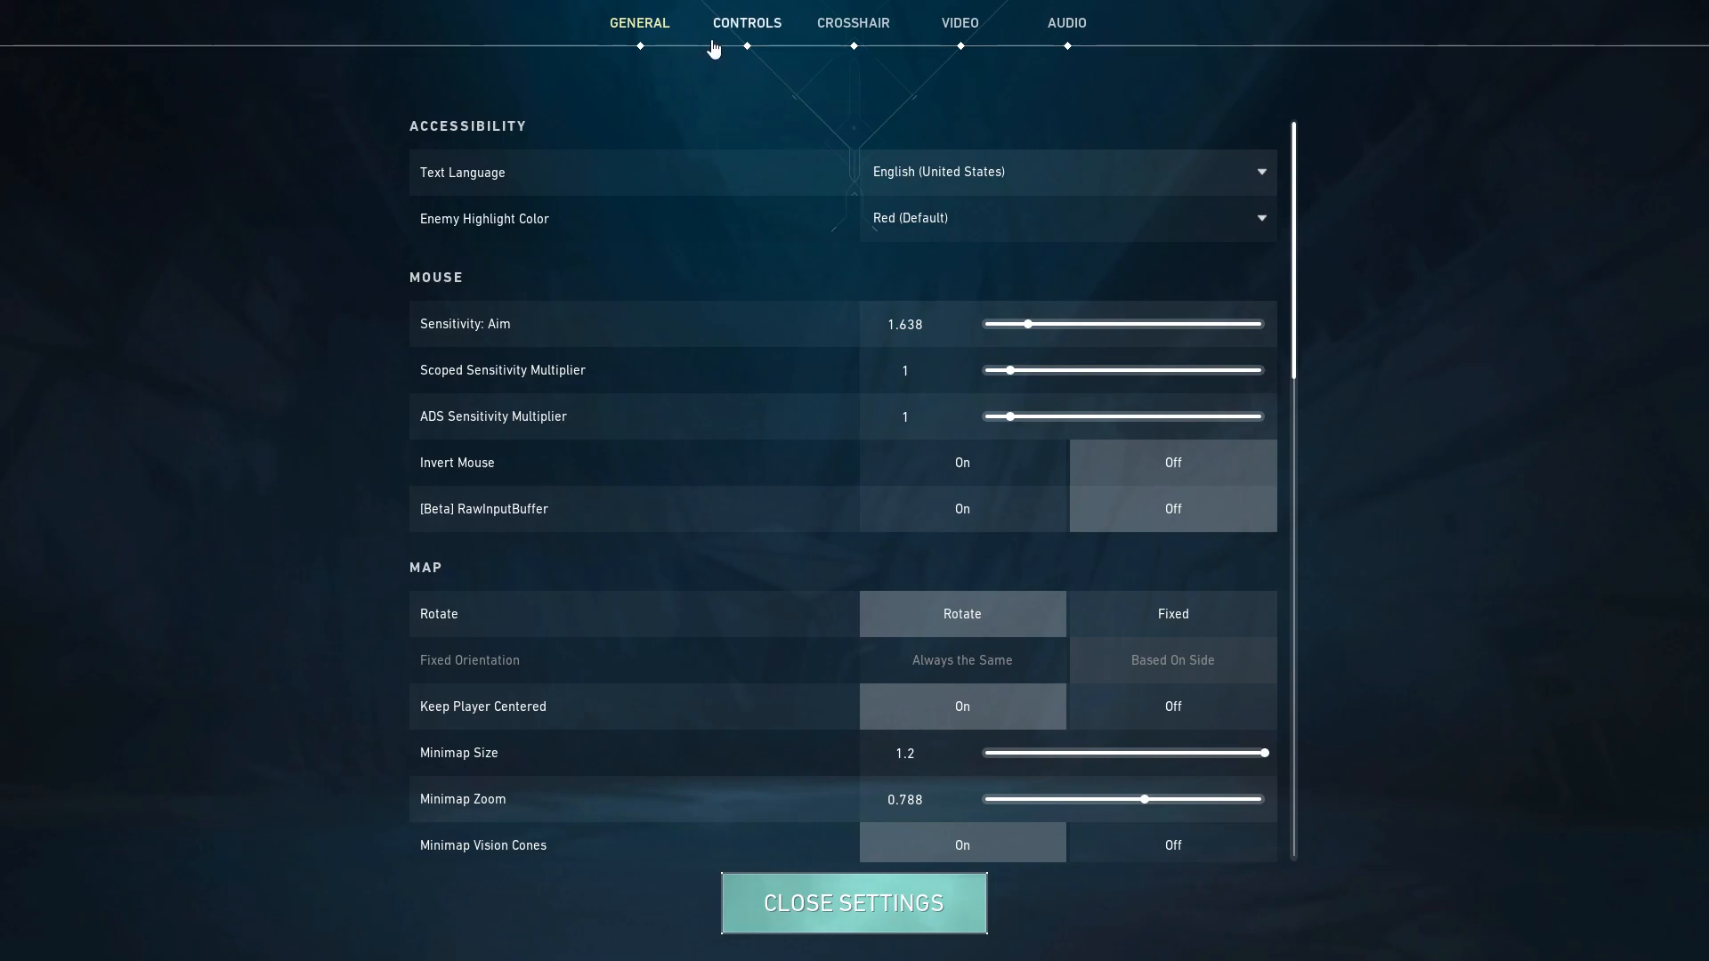
left_click(746, 21)
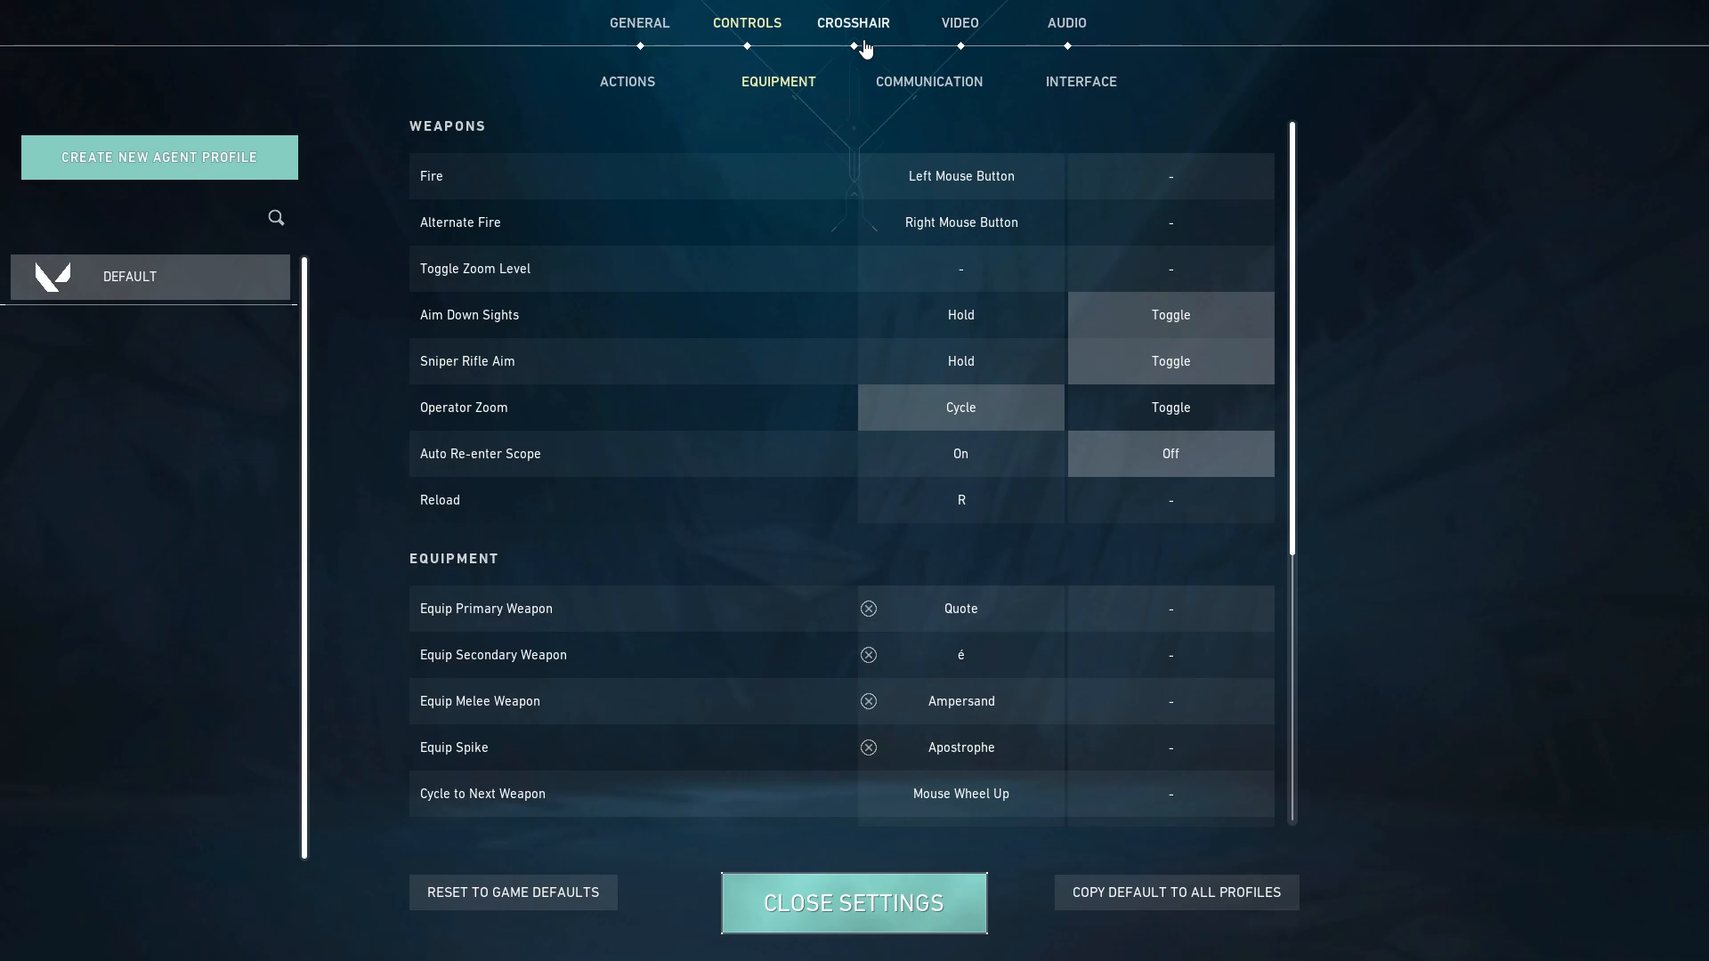
left_click(639, 21)
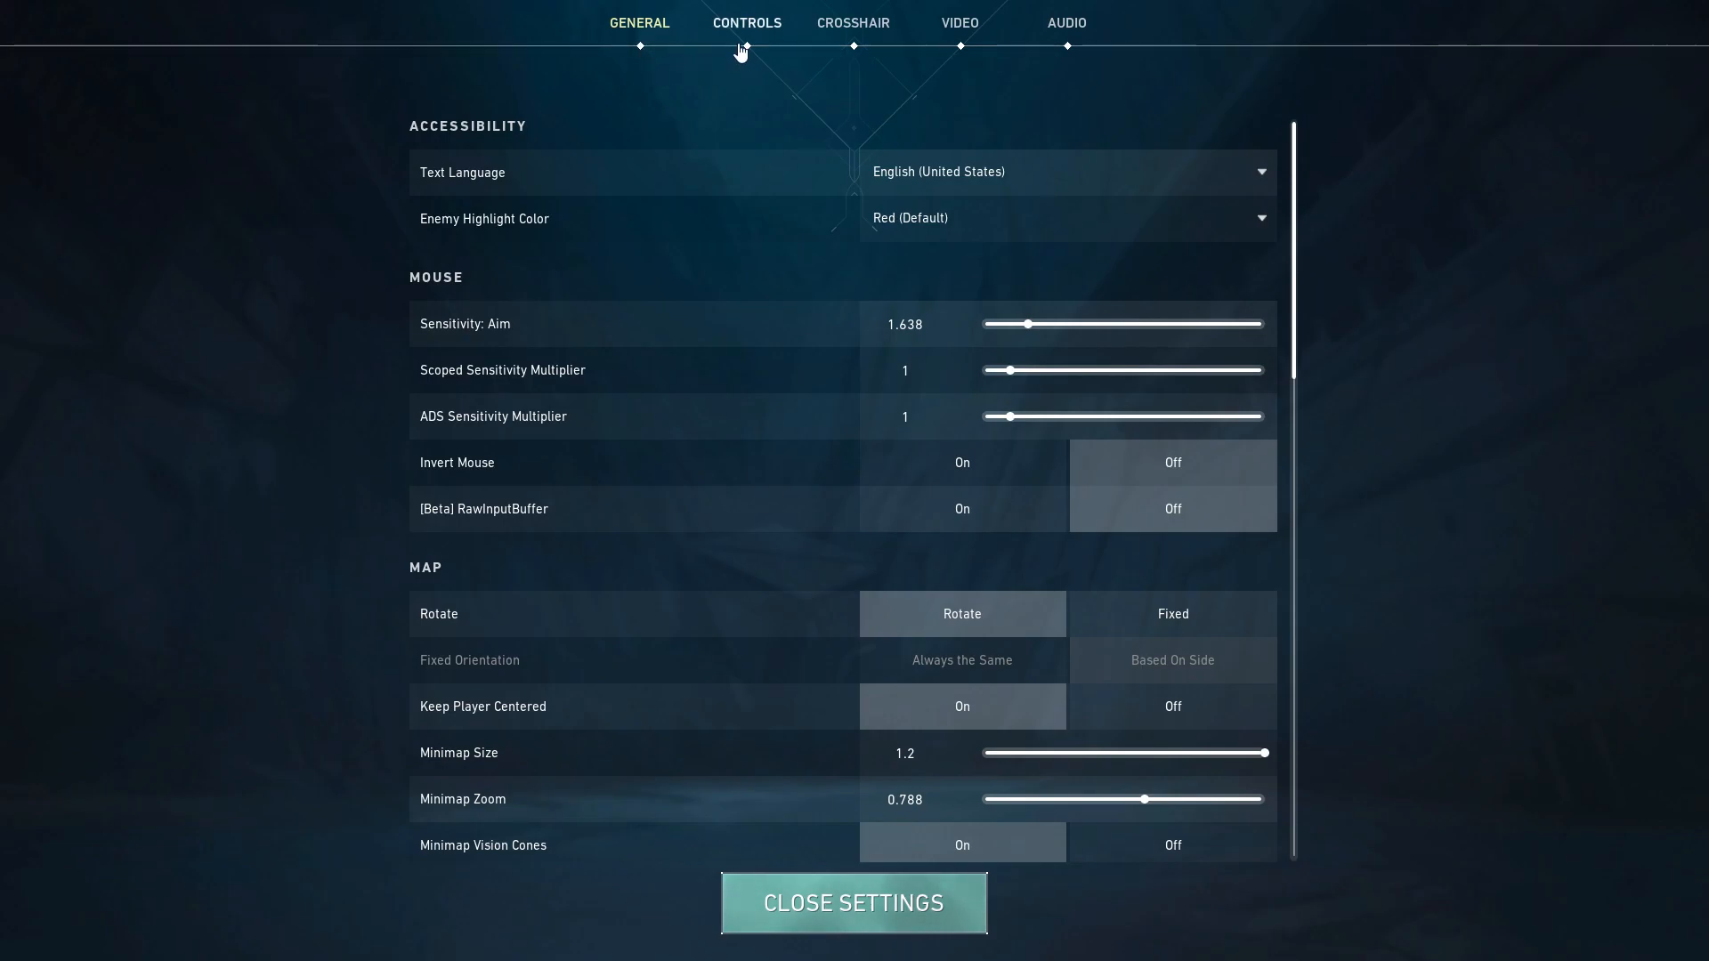
left_click(958, 22)
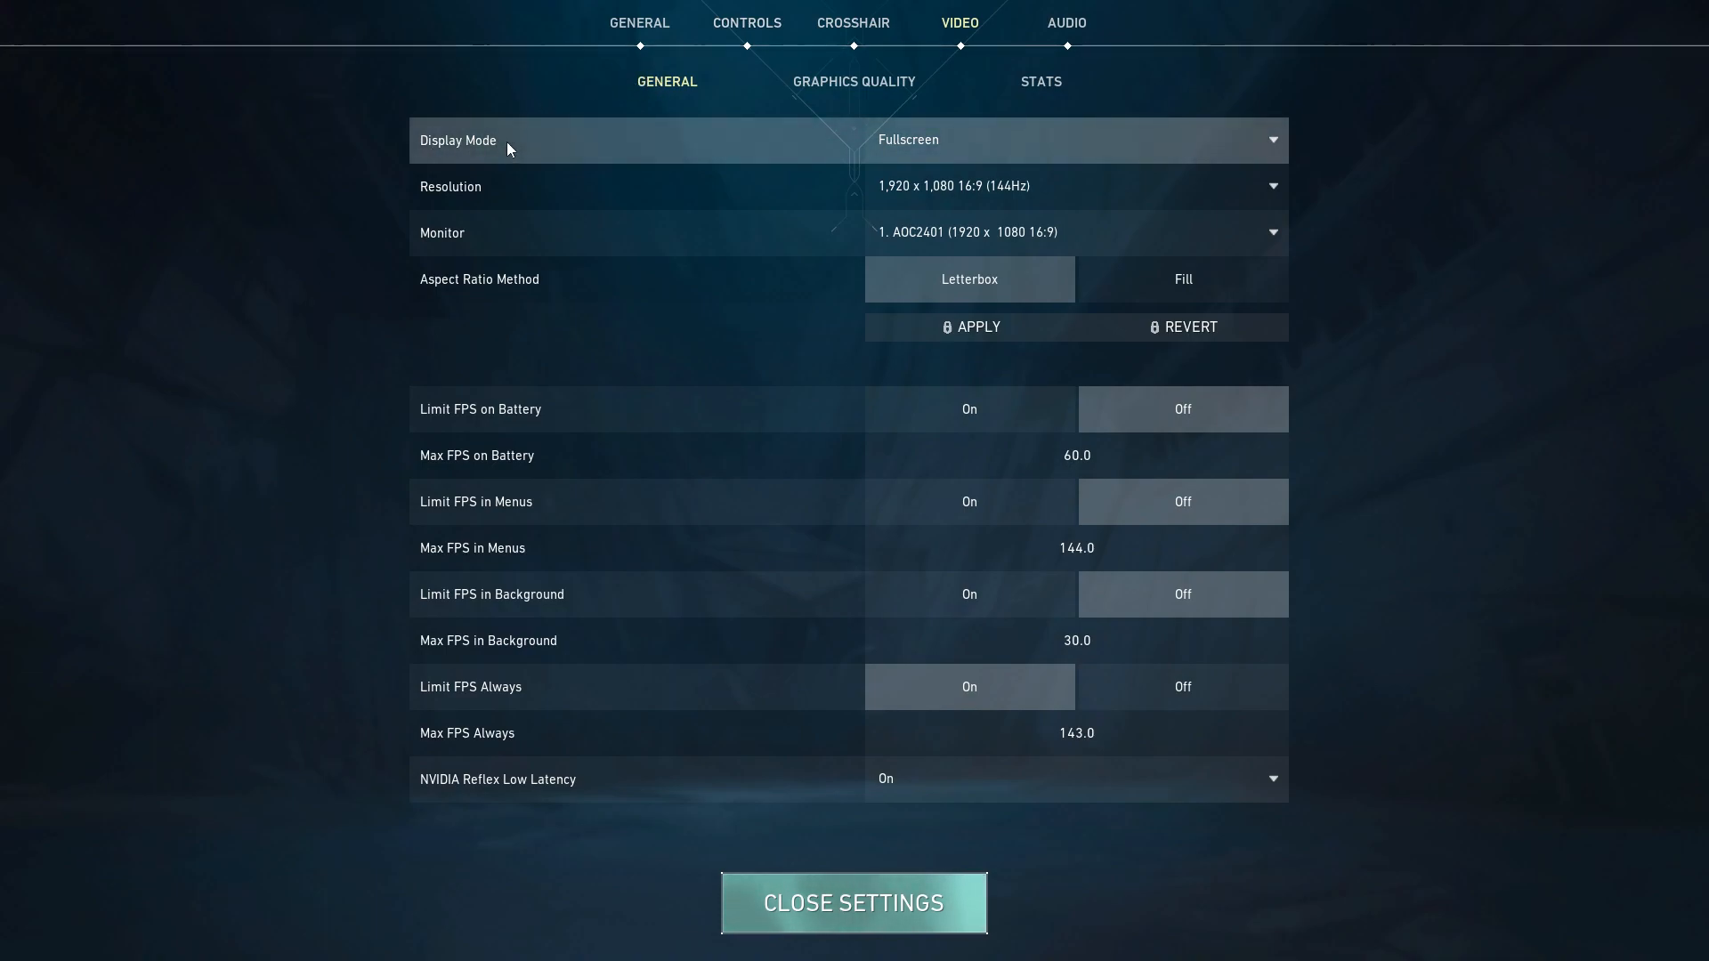
mouse_move(1018, 139)
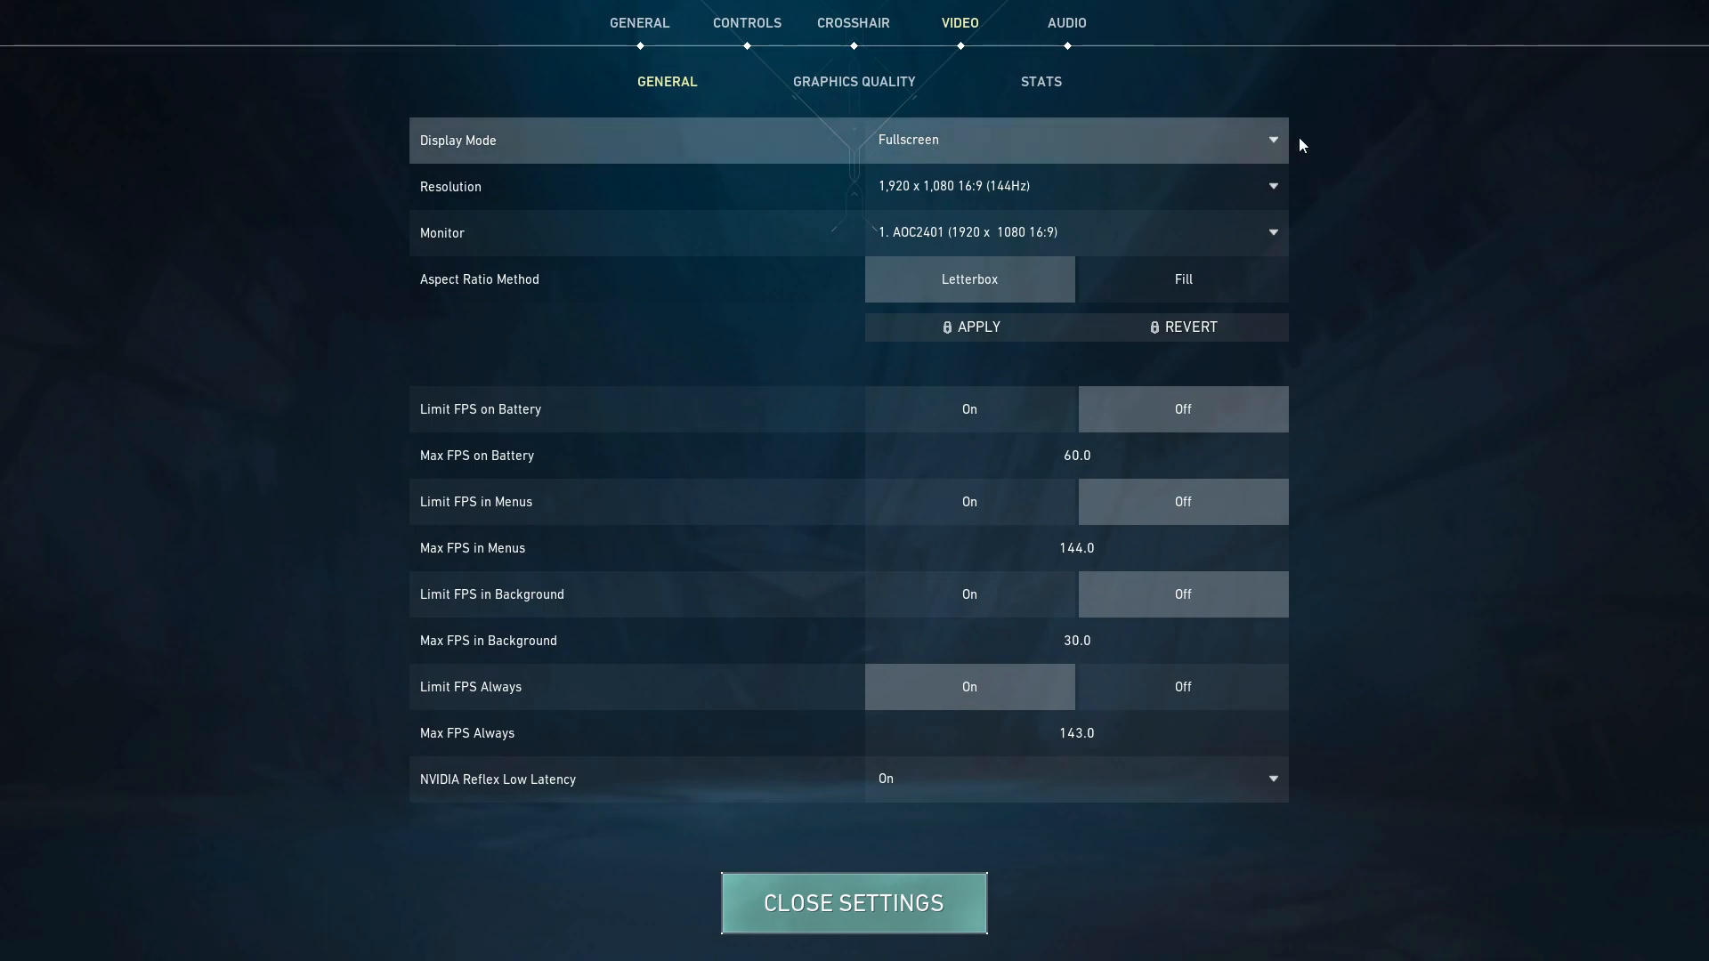
Choose Fullscreen as the display mode at 1920 x 1080 (144Hz)
left_click(1074, 139)
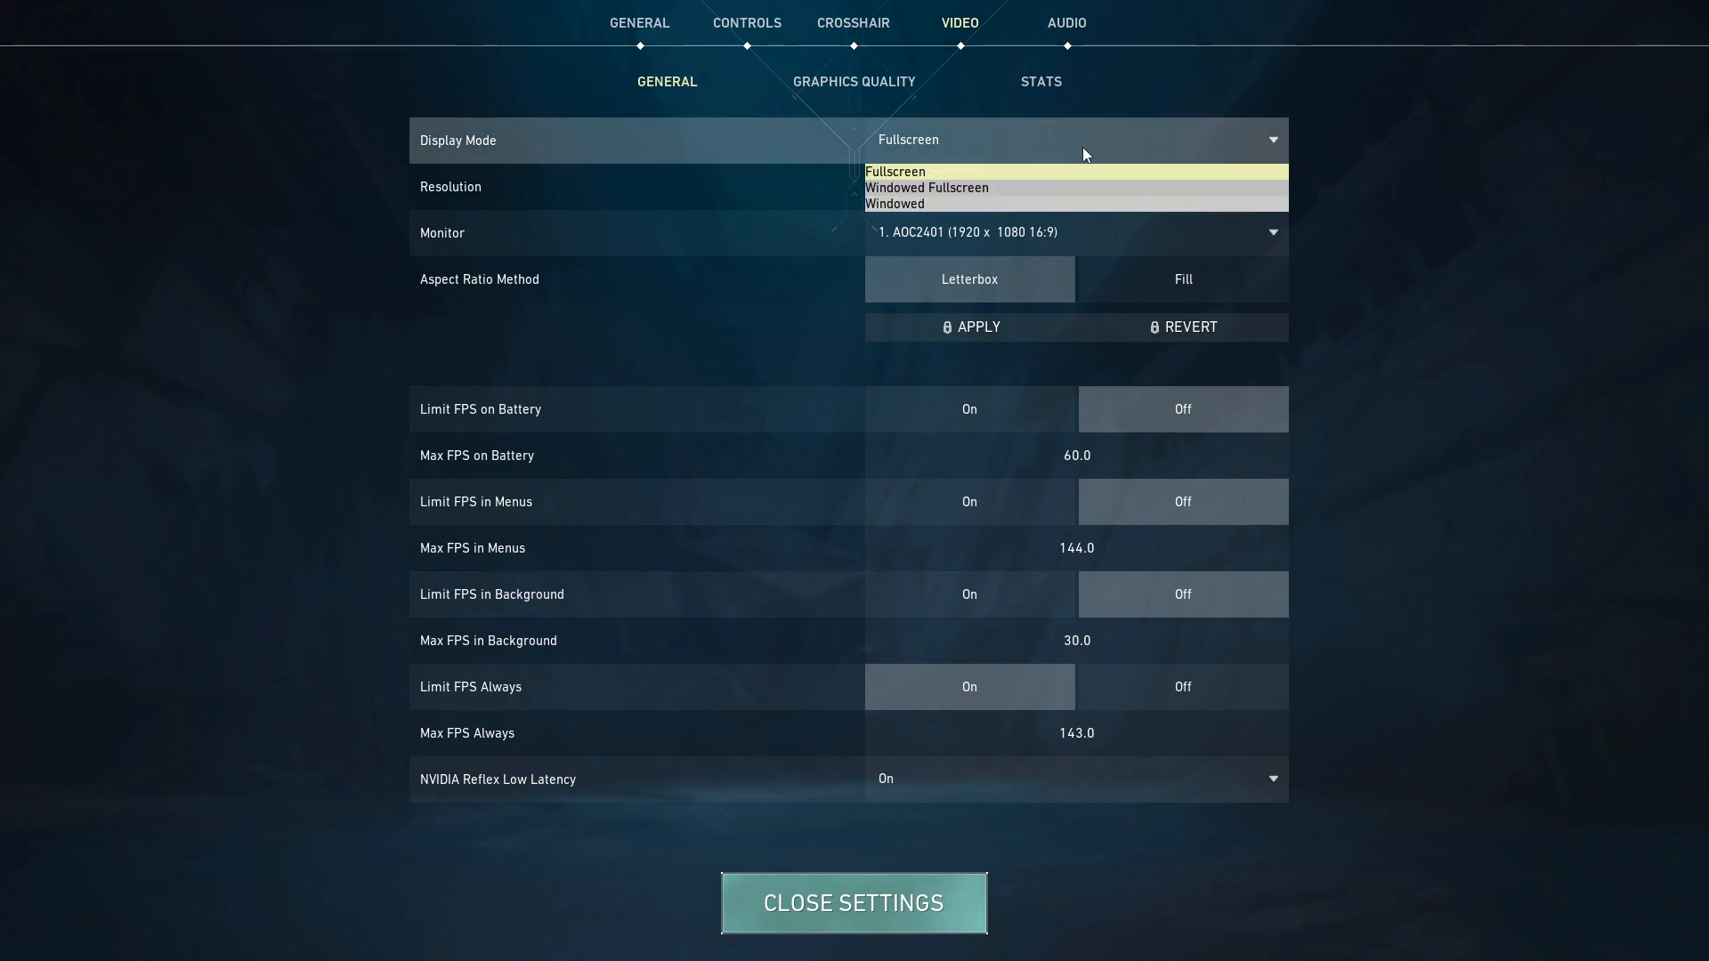
left_click(895, 171)
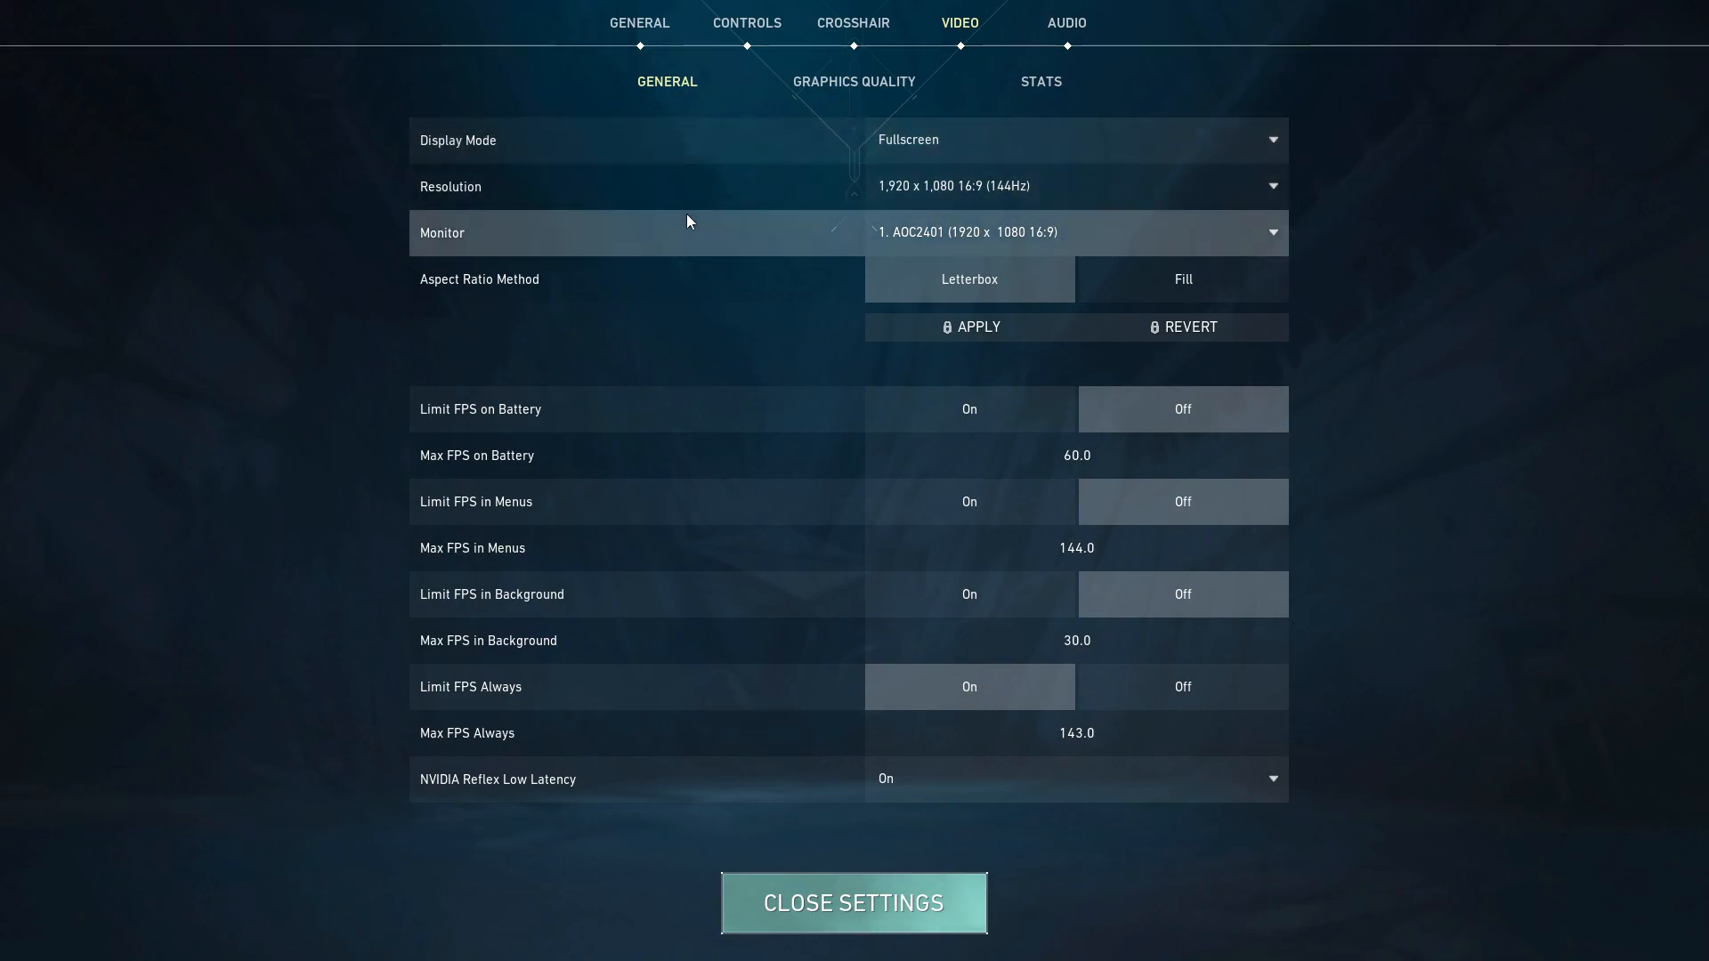
mouse_move(1034, 192)
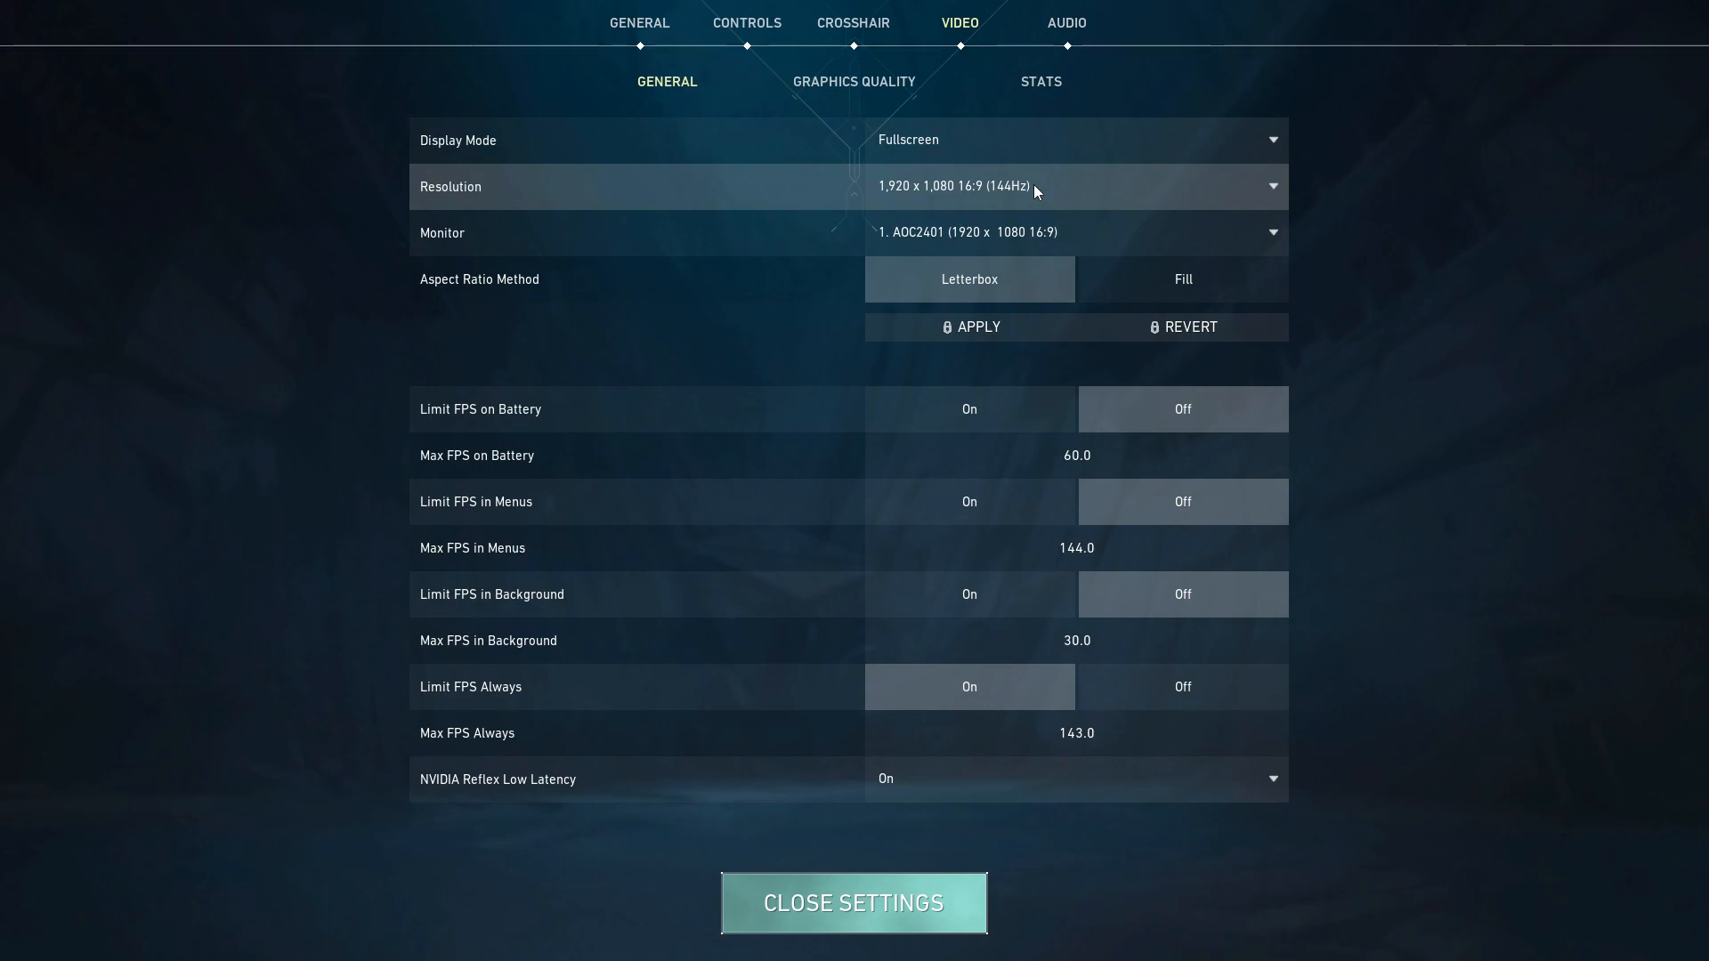
mouse_move(464, 185)
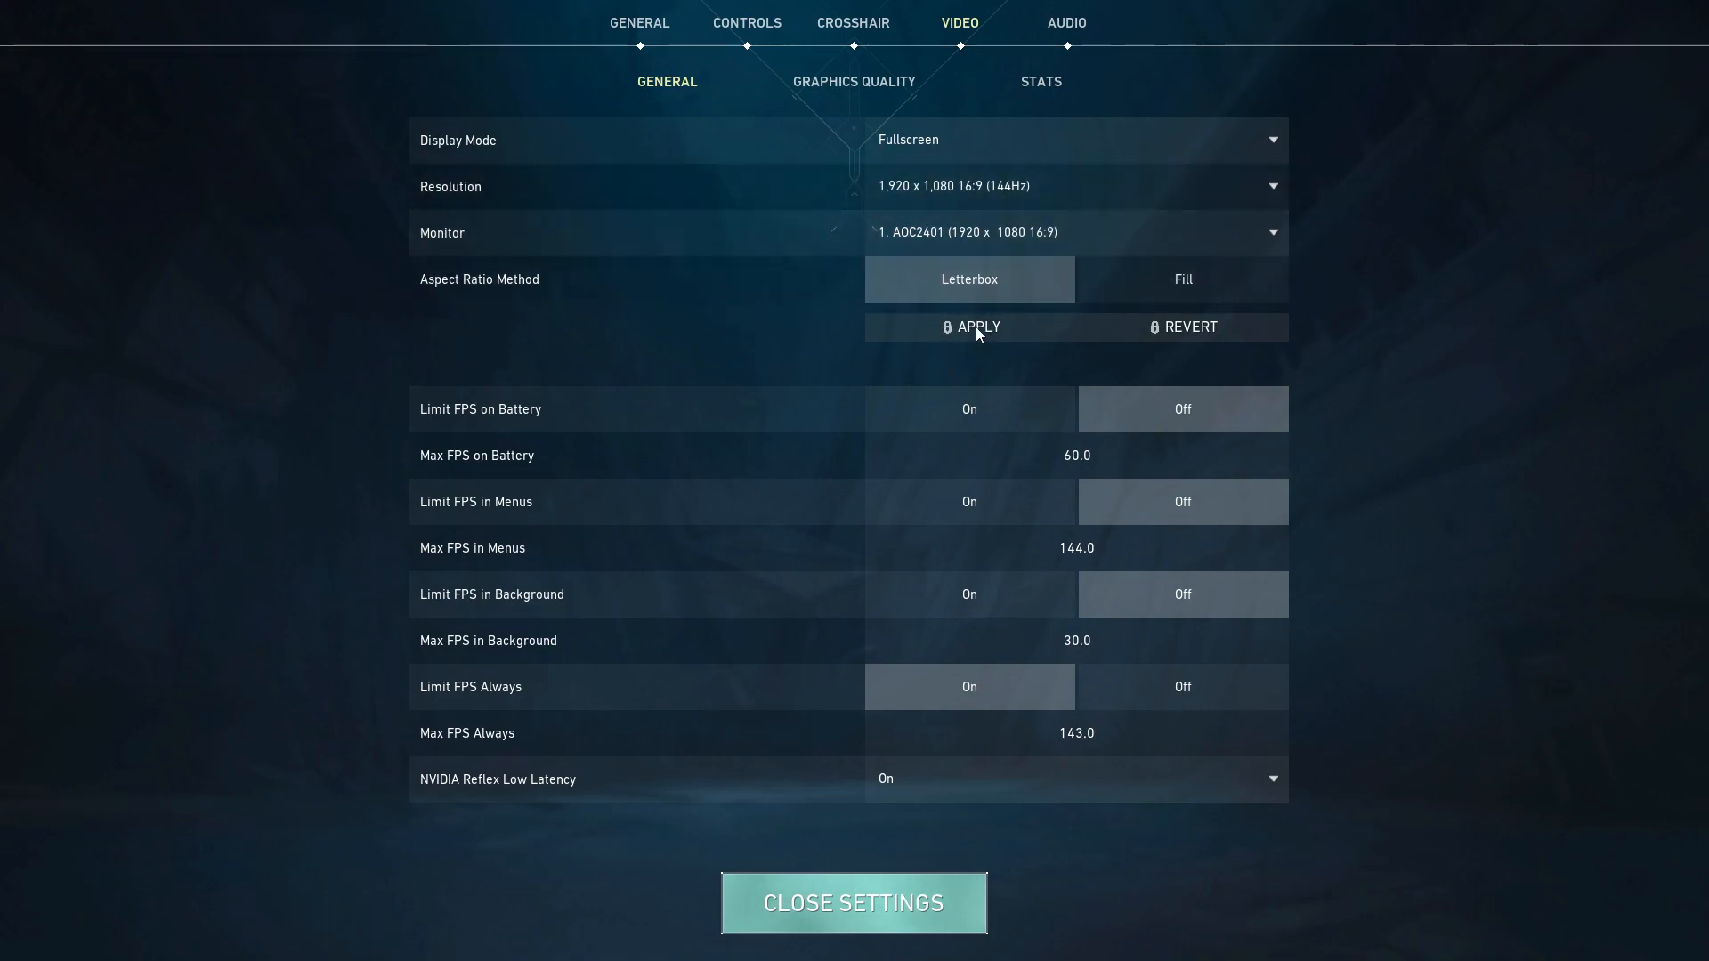
mouse_move(974, 337)
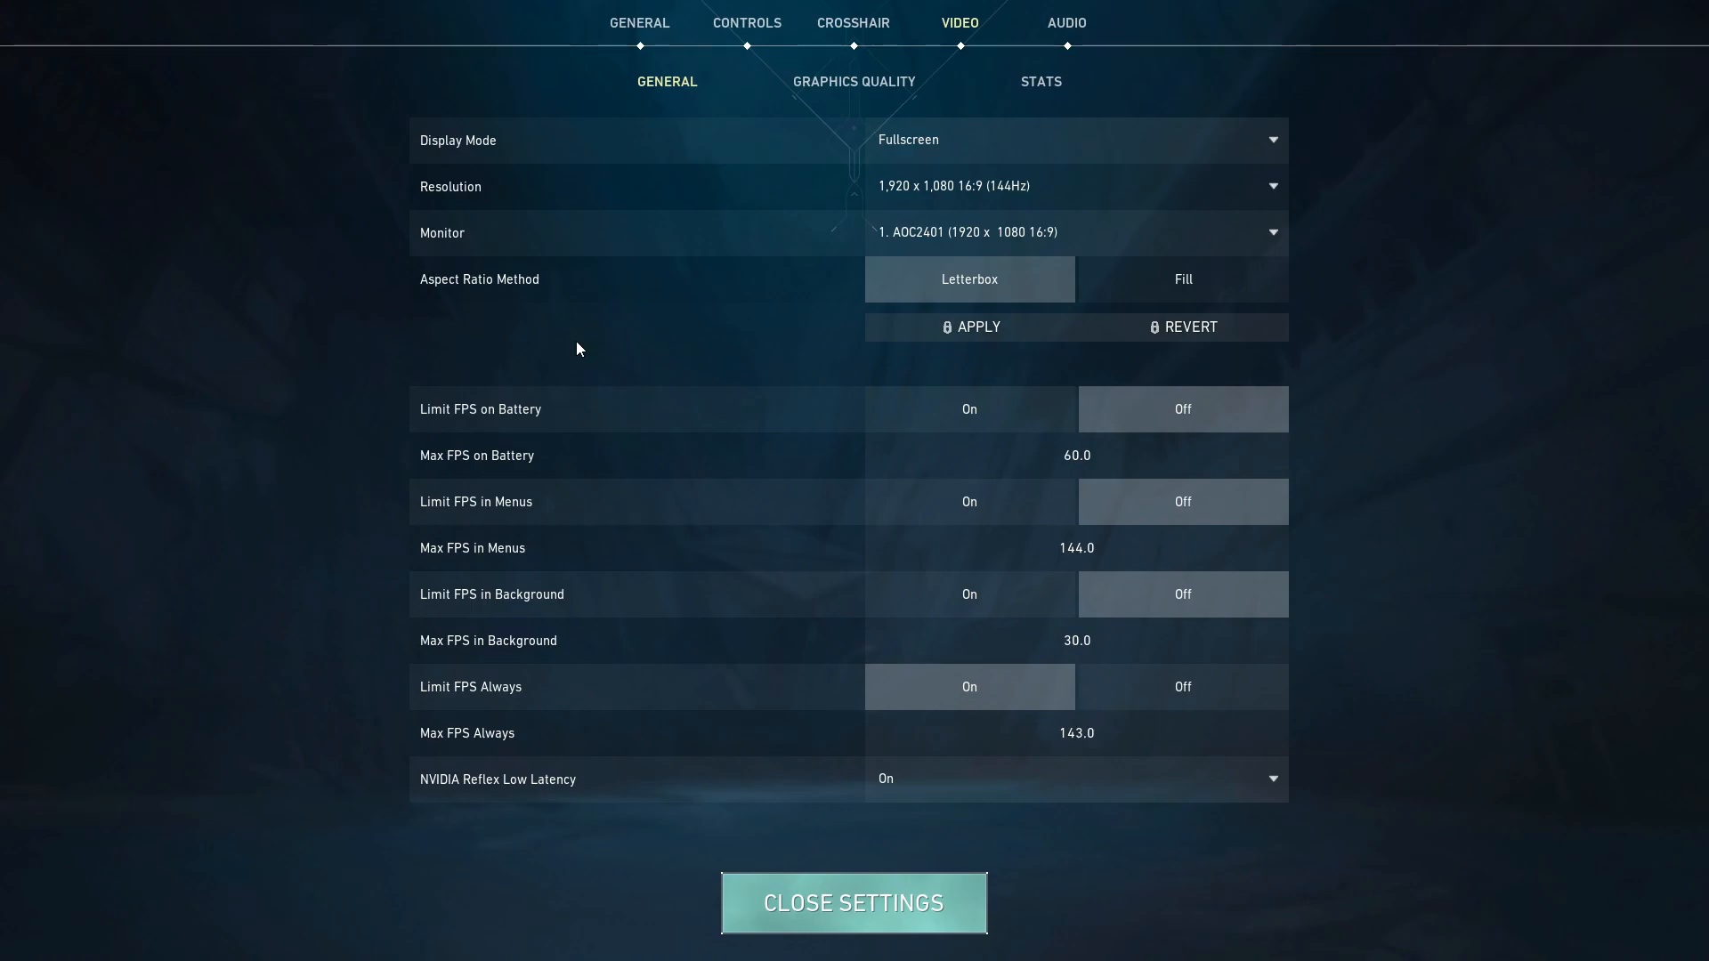
mouse_move(1105, 436)
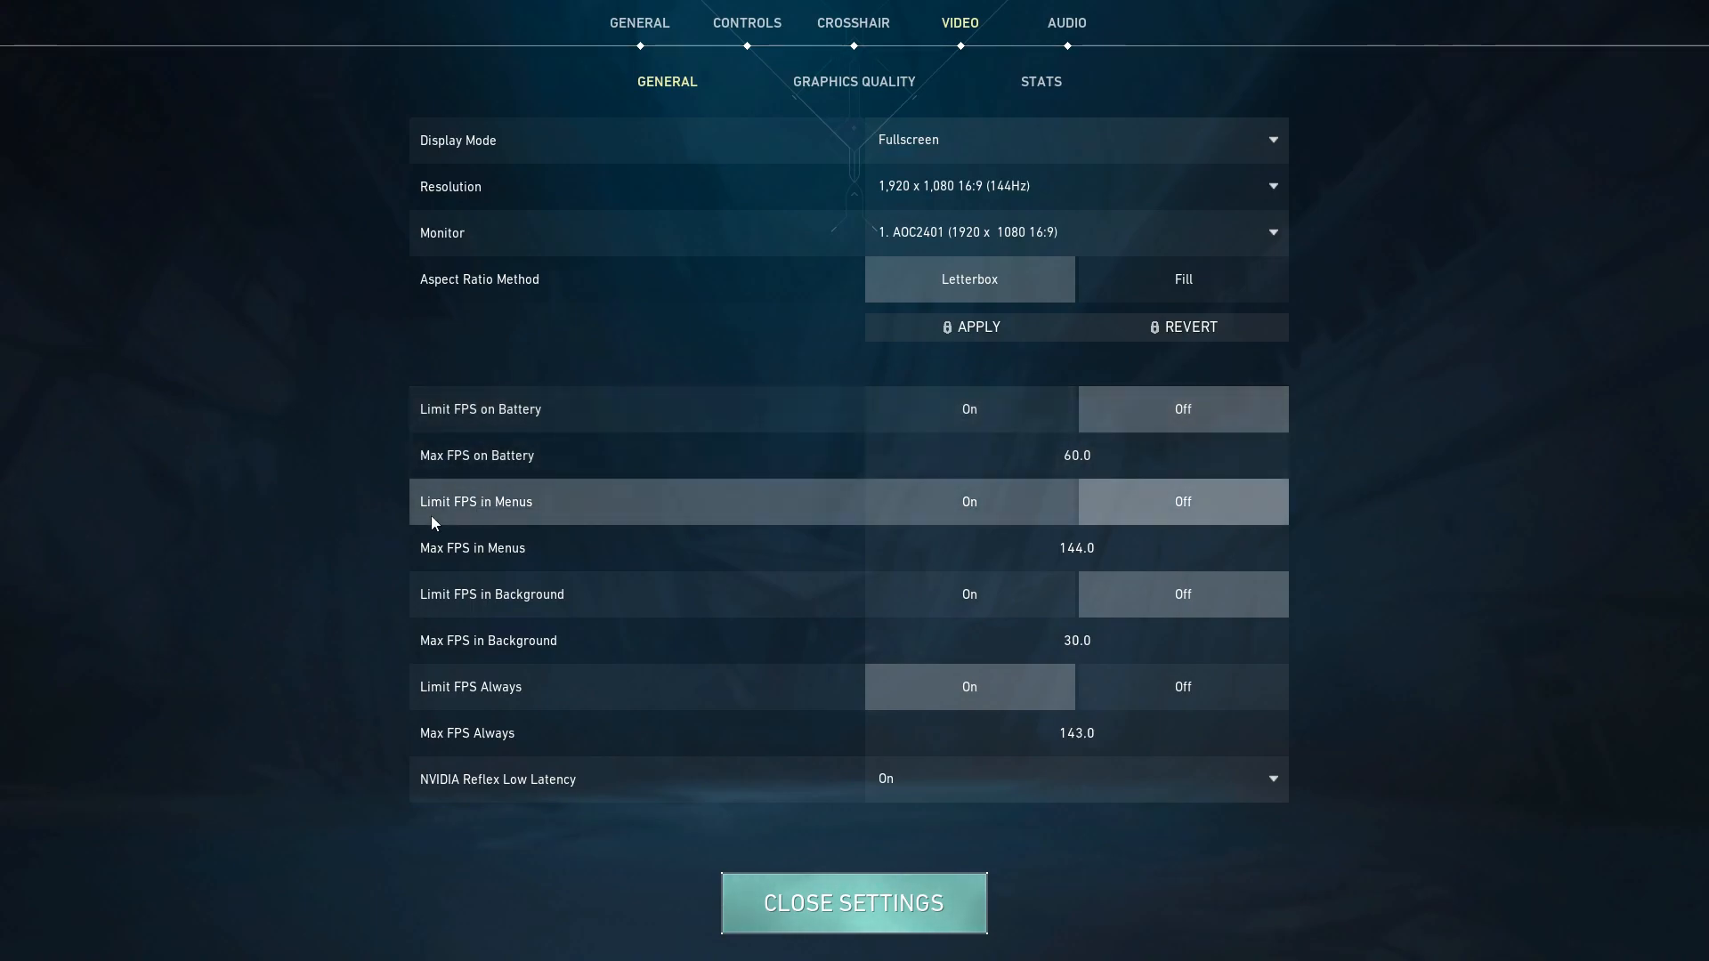
left_click(969, 502)
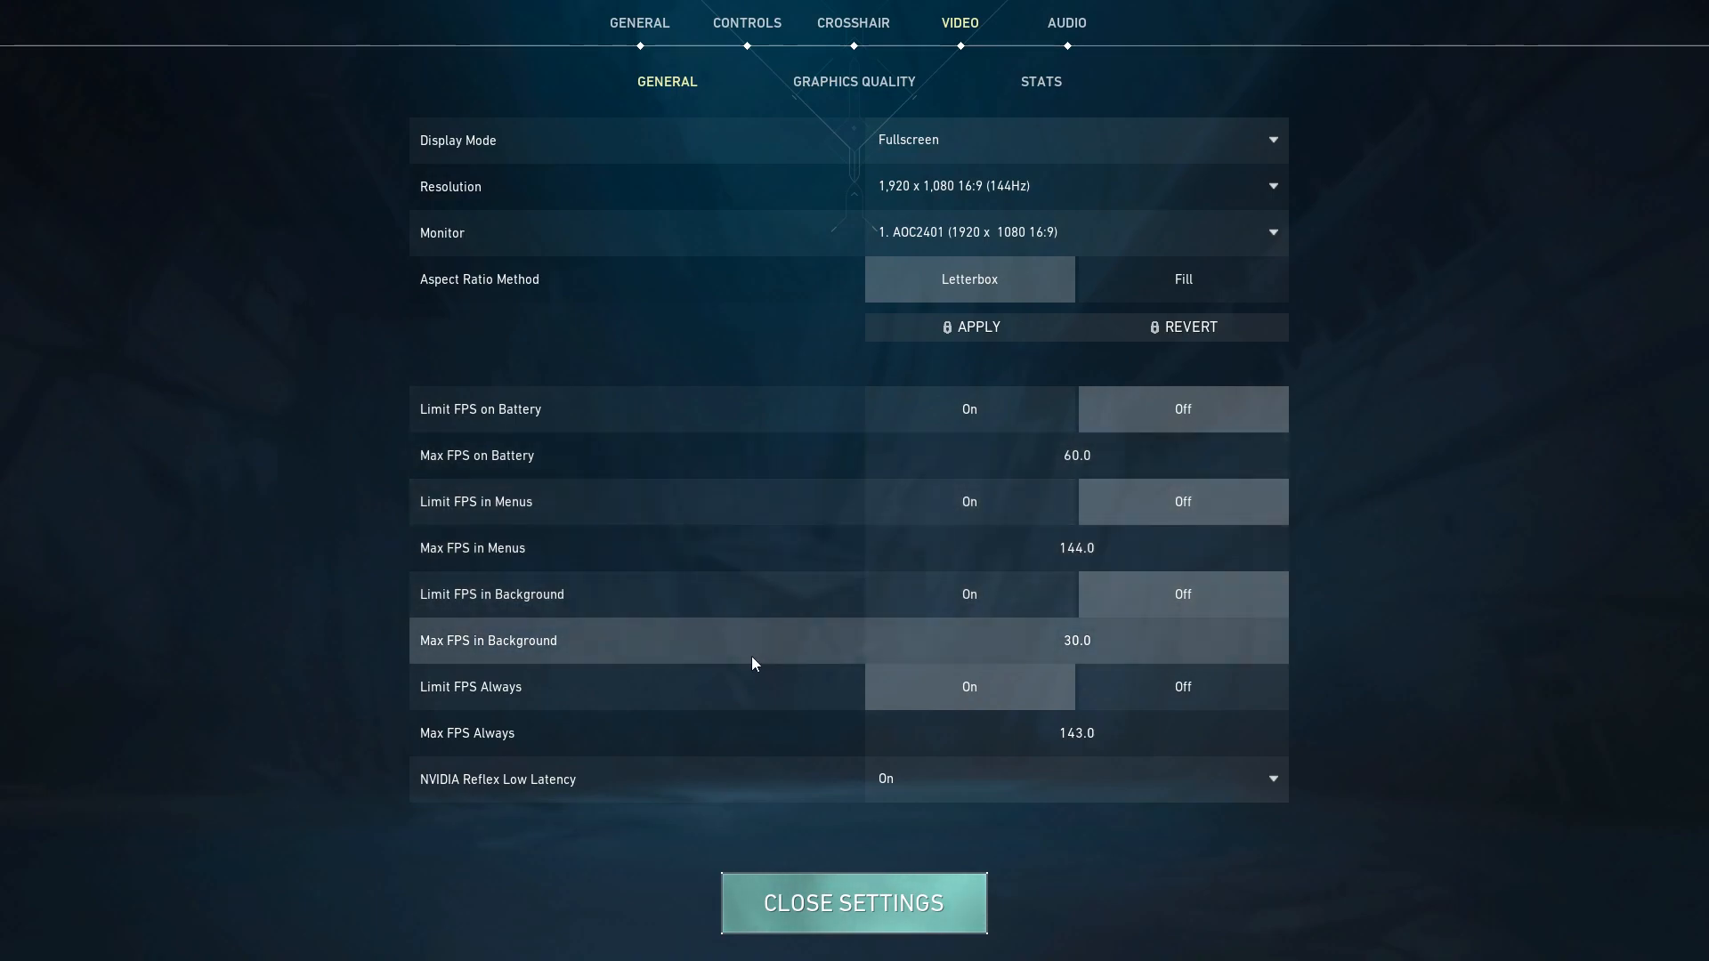
mouse_move(1038, 655)
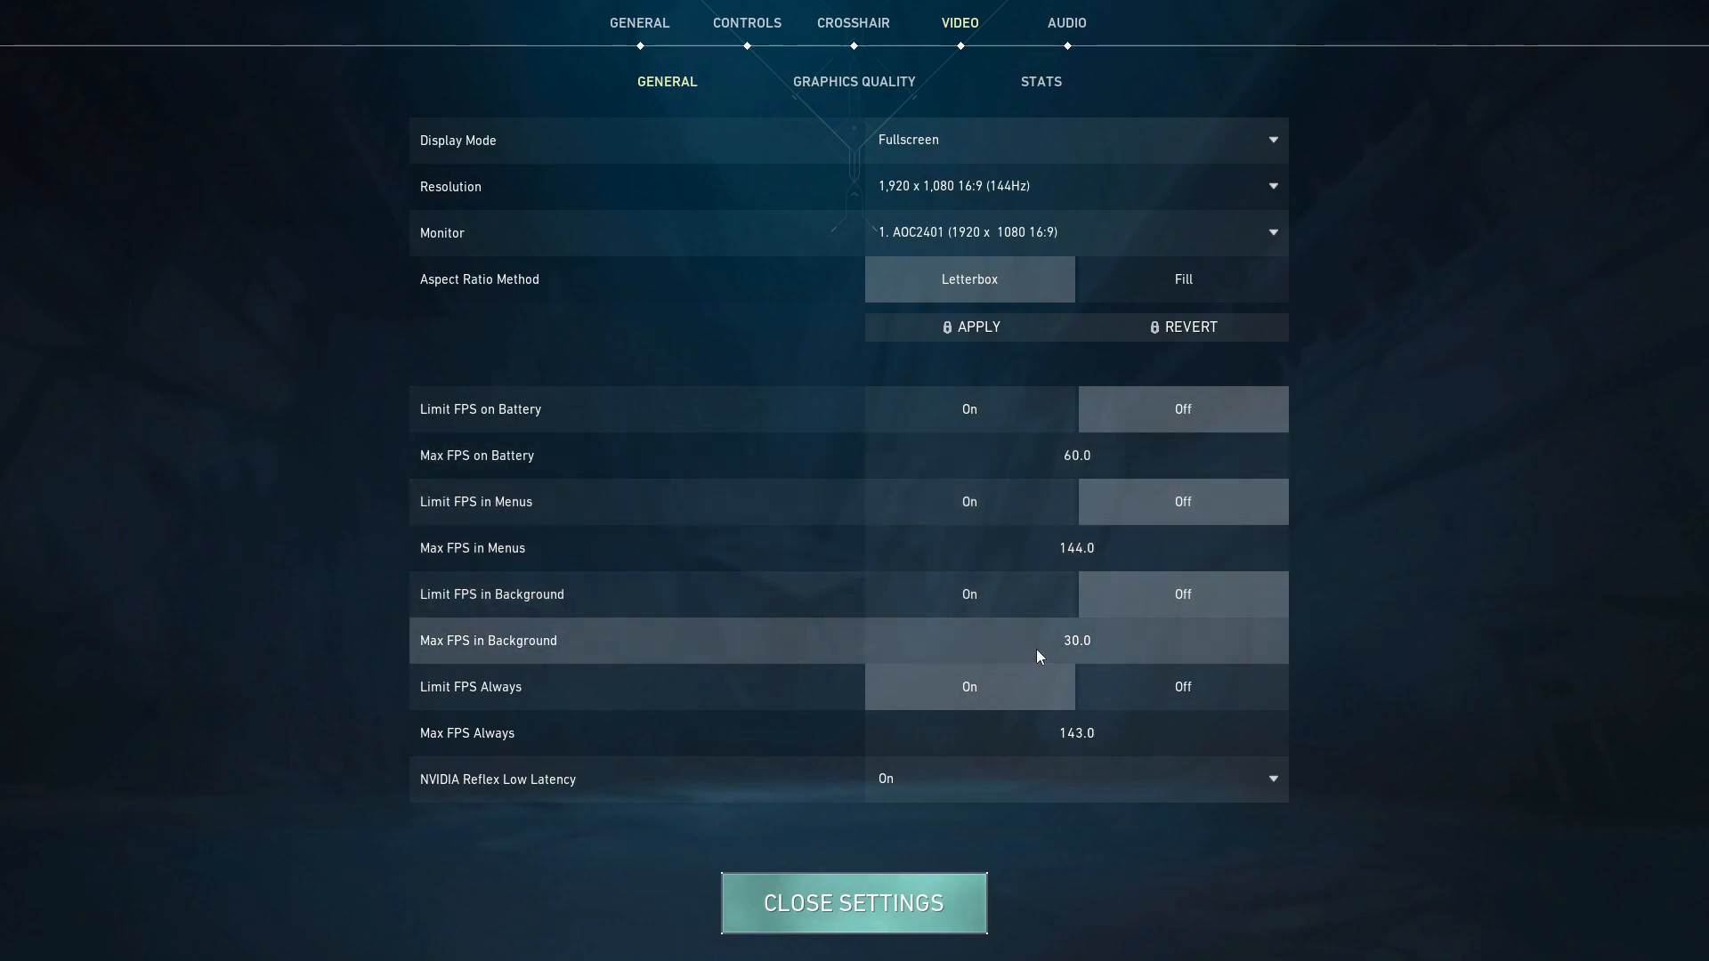
mouse_move(543, 709)
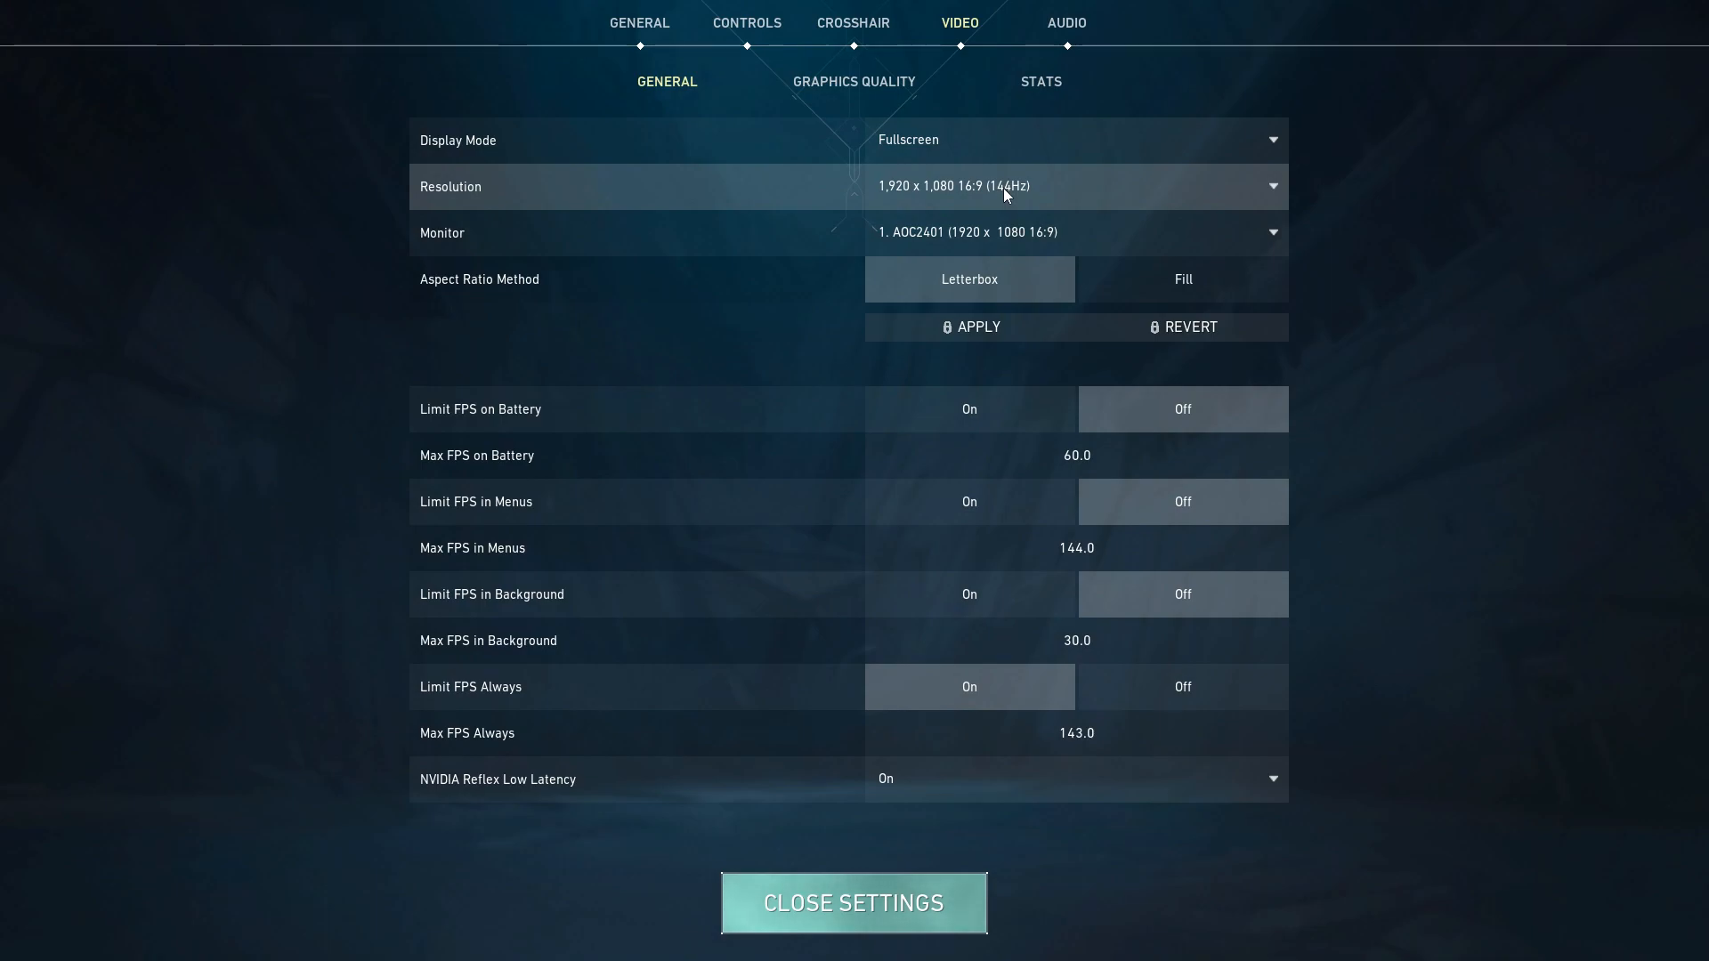
mouse_move(1014, 244)
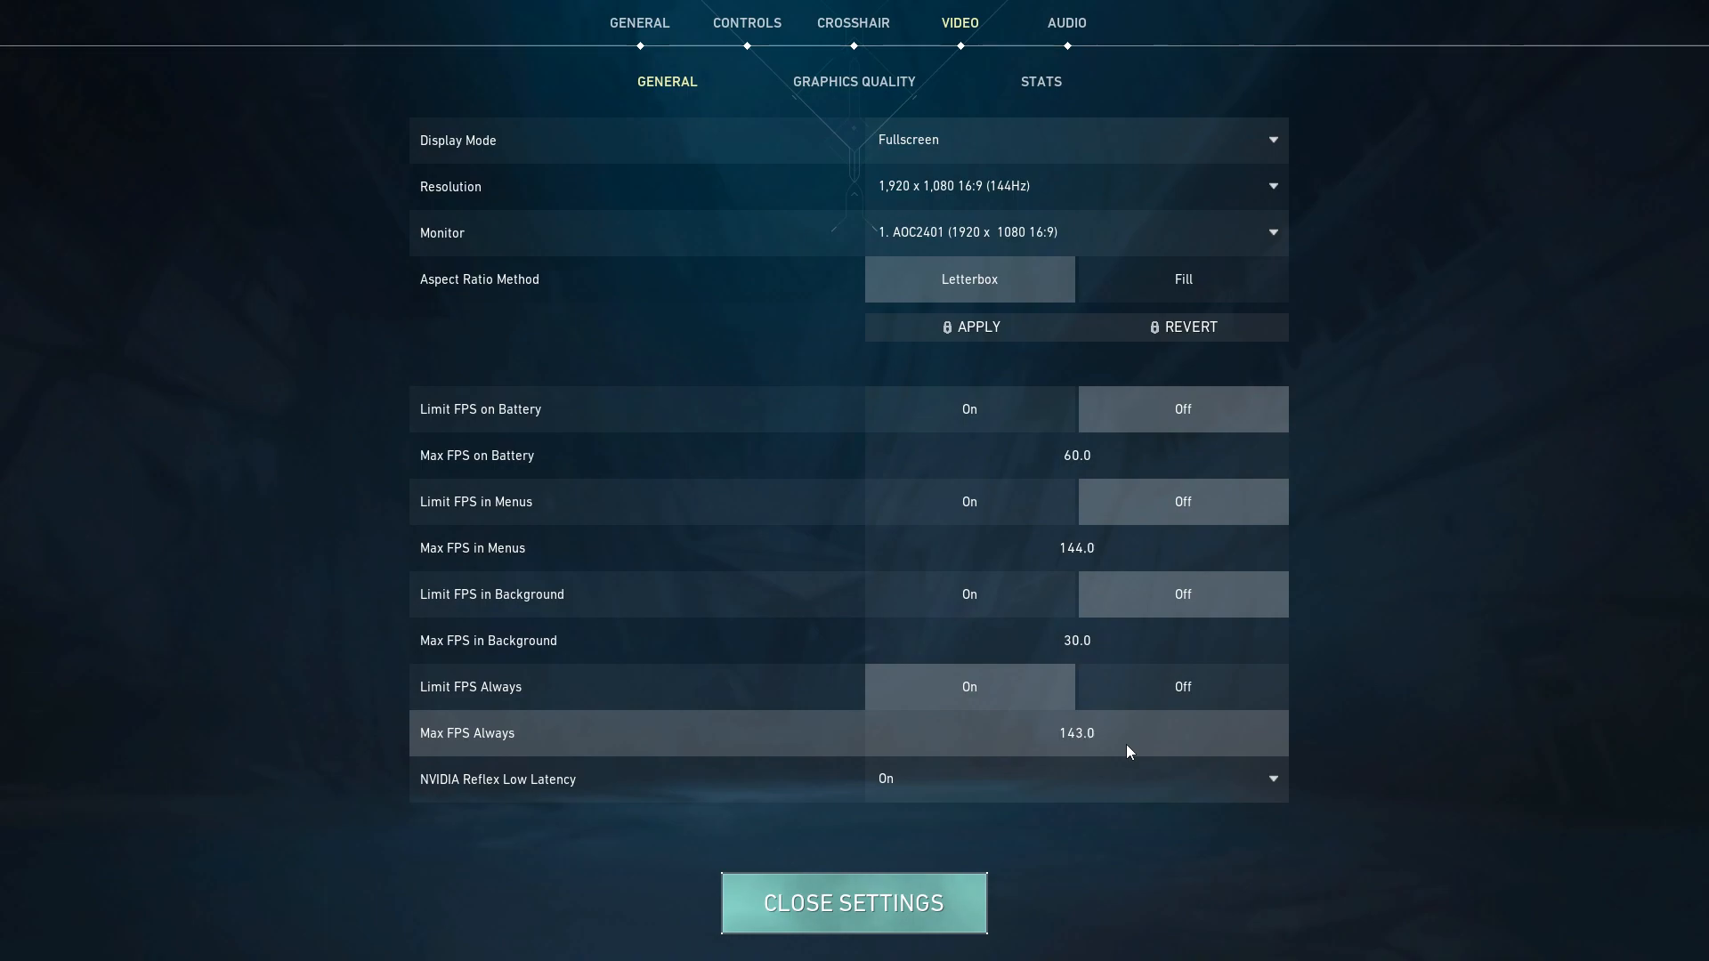
left_click(853, 80)
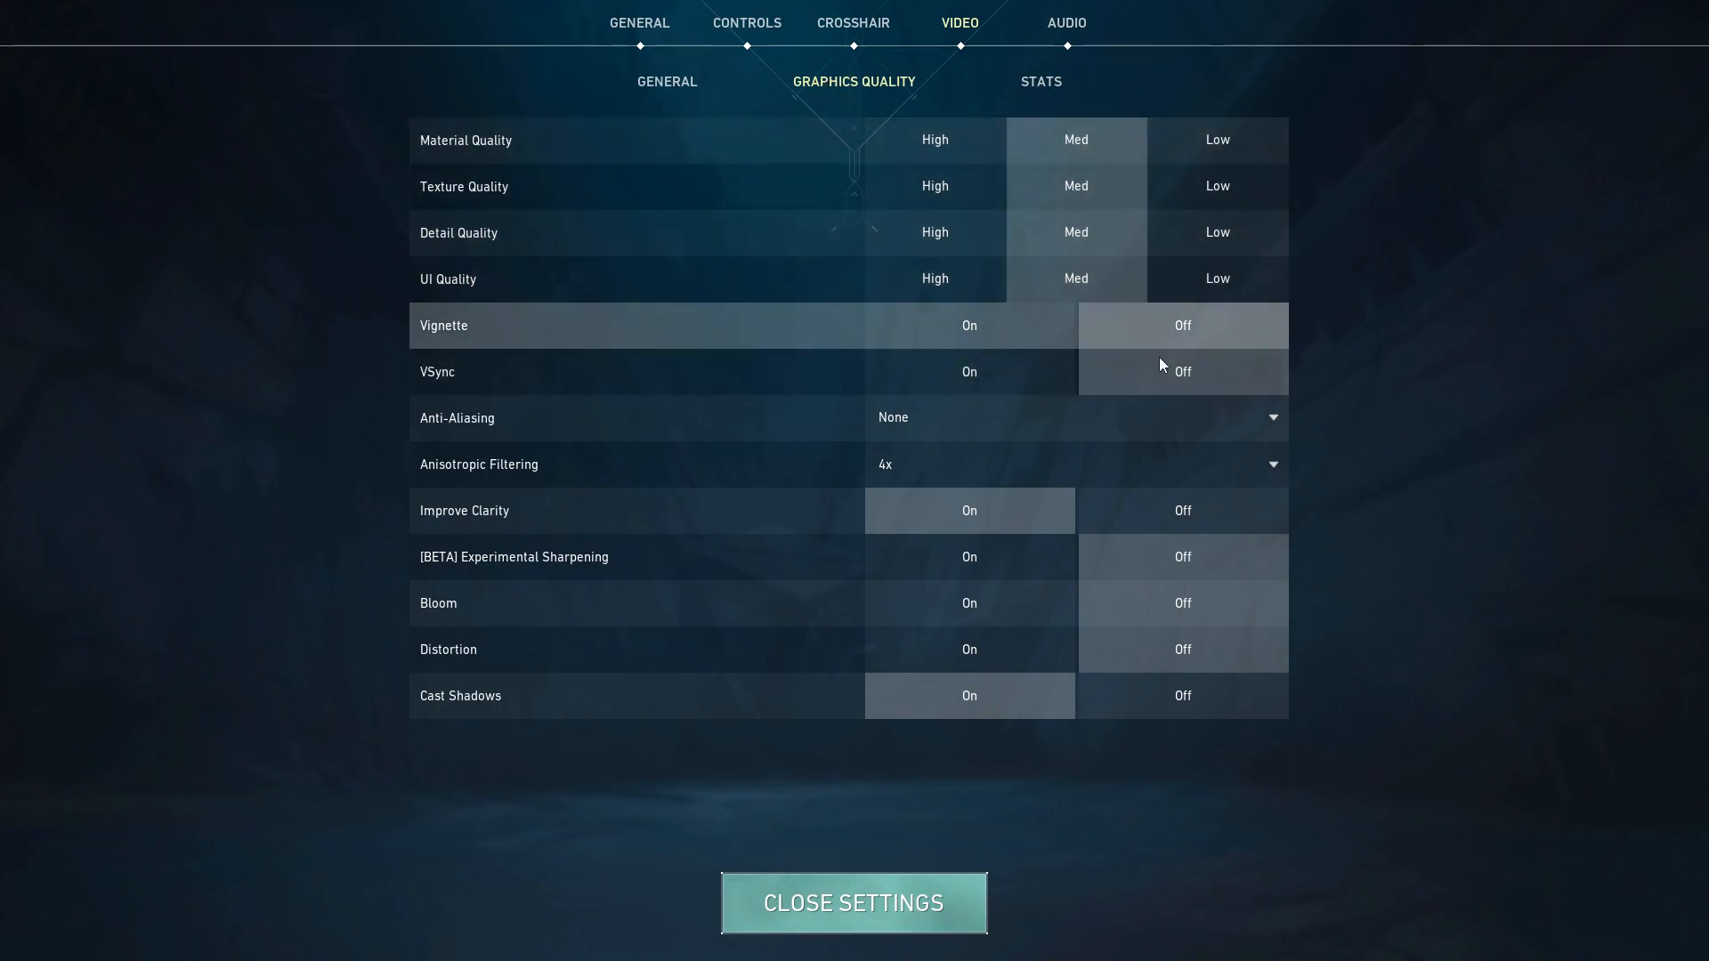
mouse_move(1139, 607)
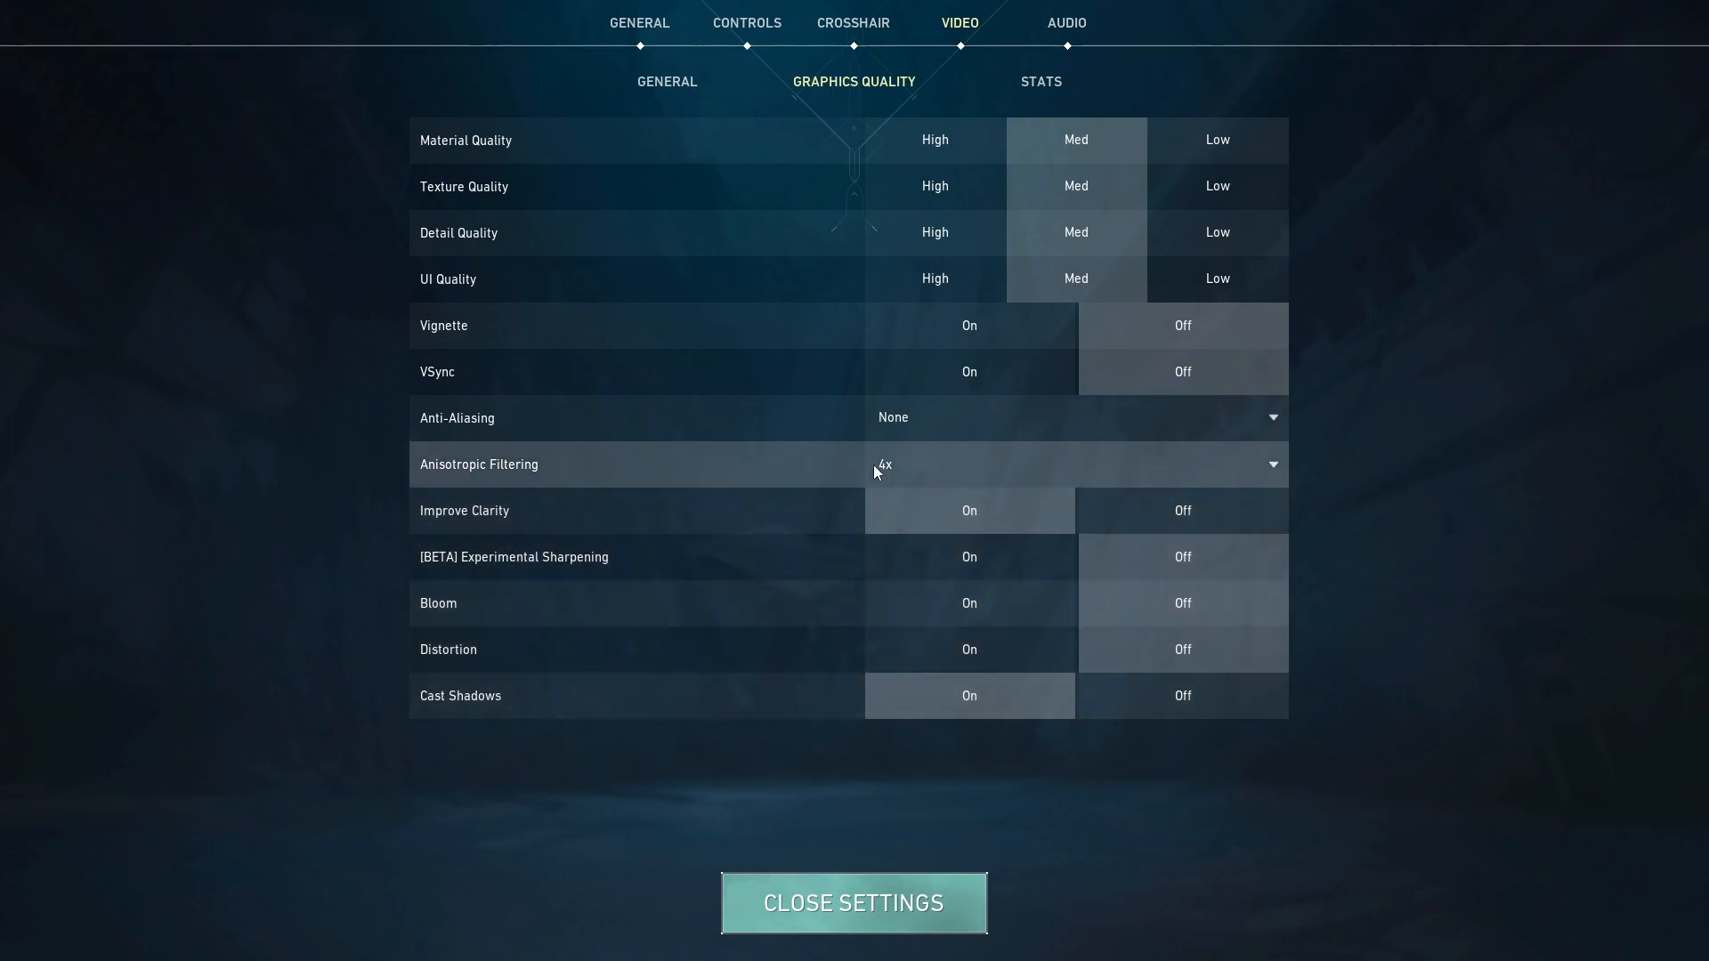
mouse_move(915, 477)
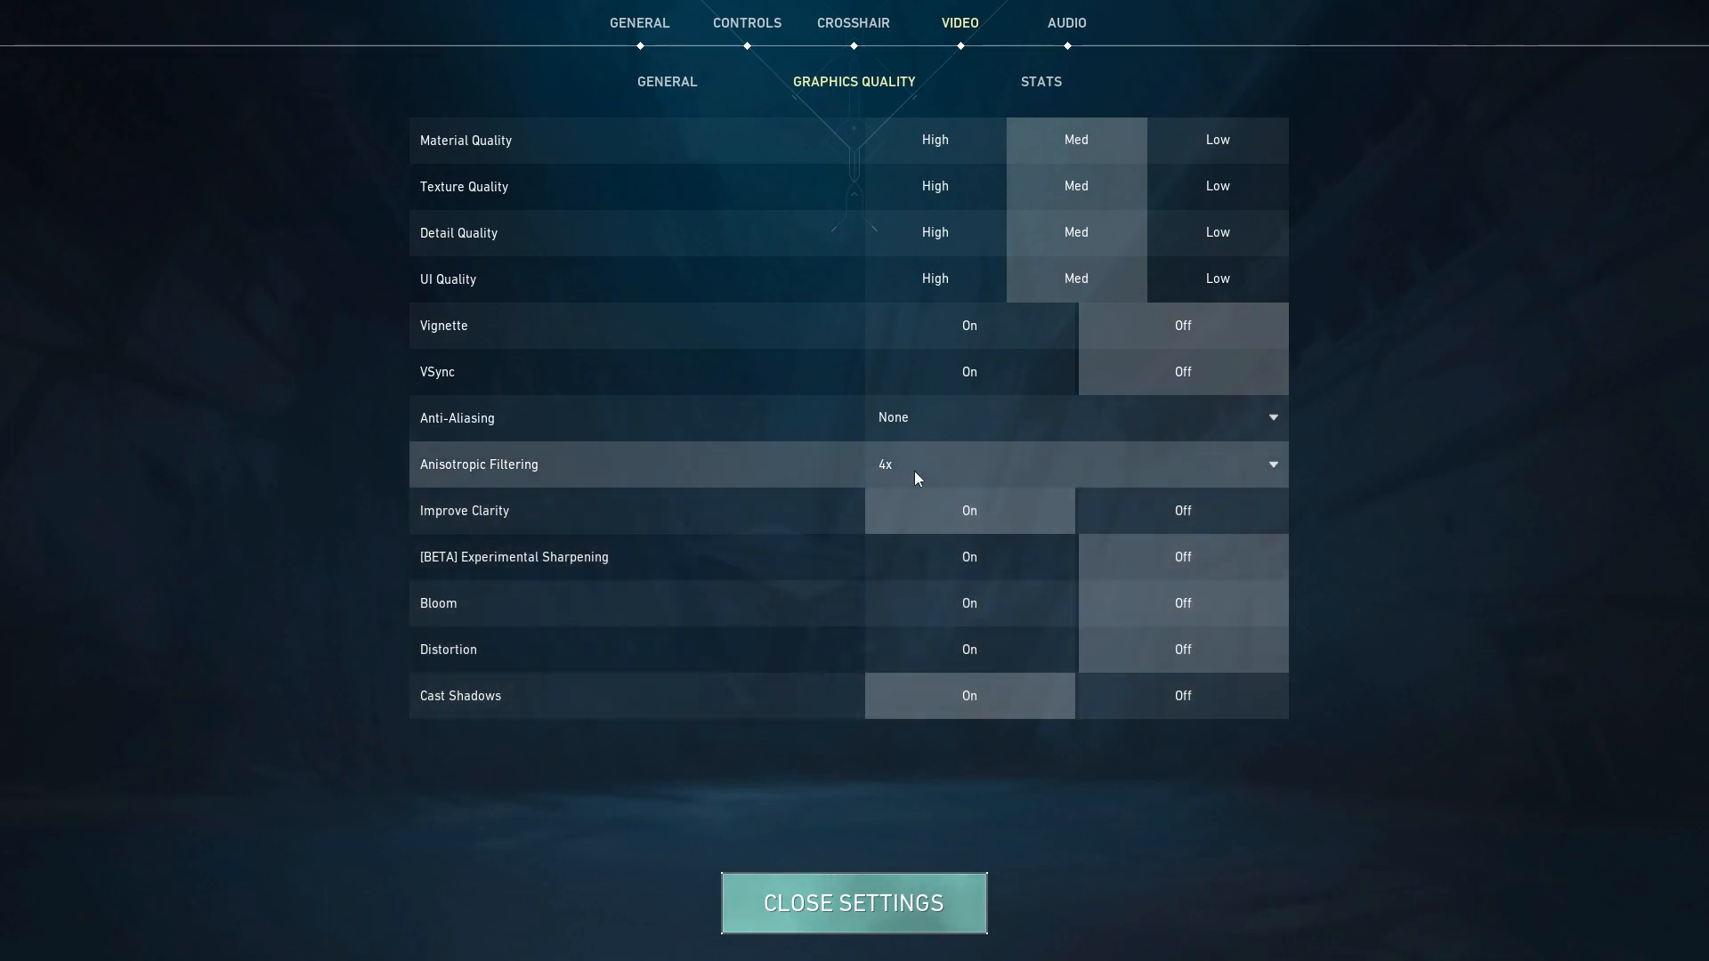
Review Graphics Quality, show Client FPS as Text Only in Stats, and close settings
left_click(1074, 417)
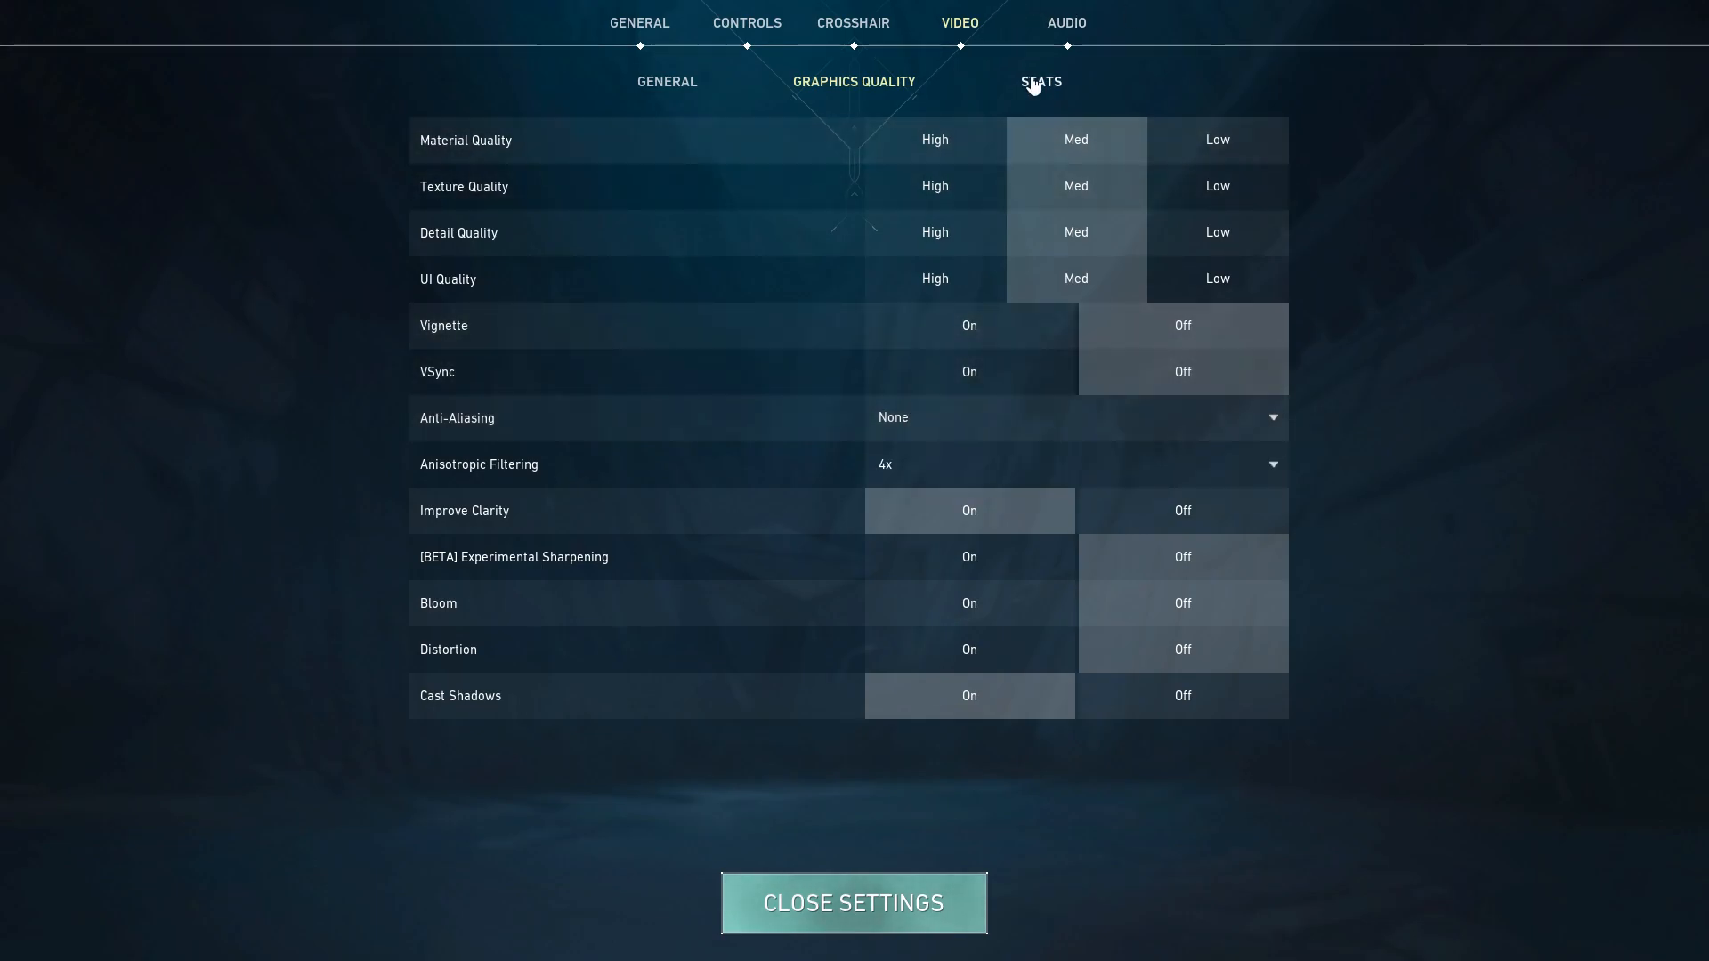
left_click(1038, 80)
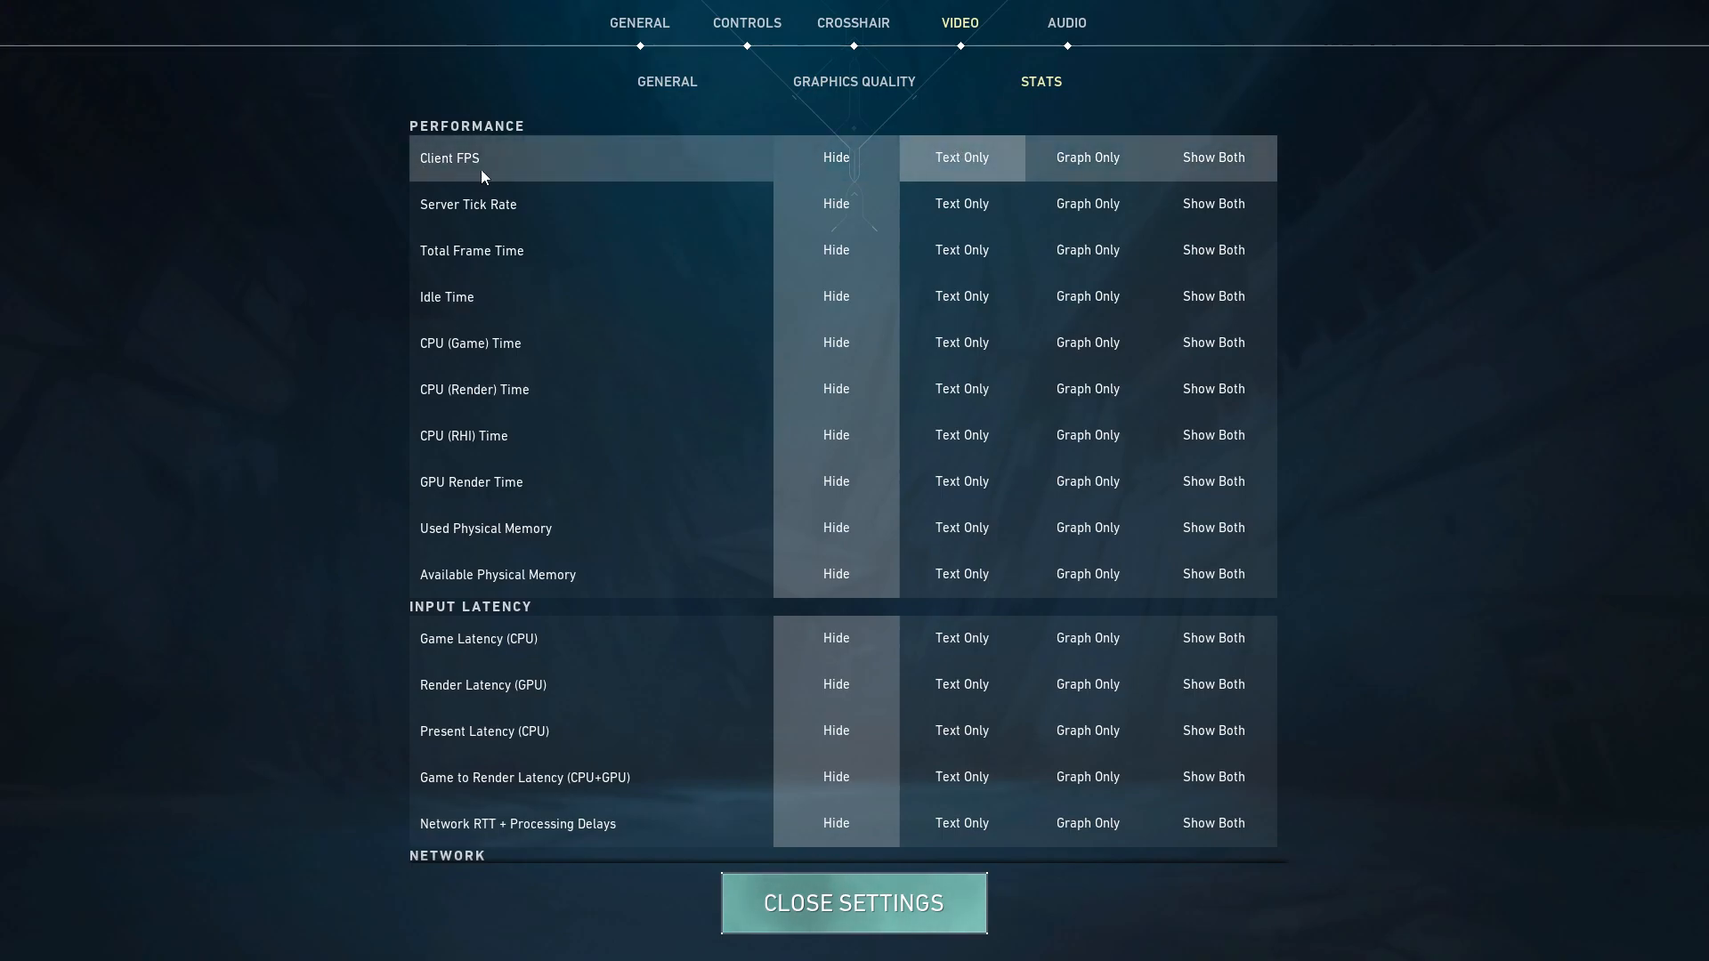
mouse_move(958, 125)
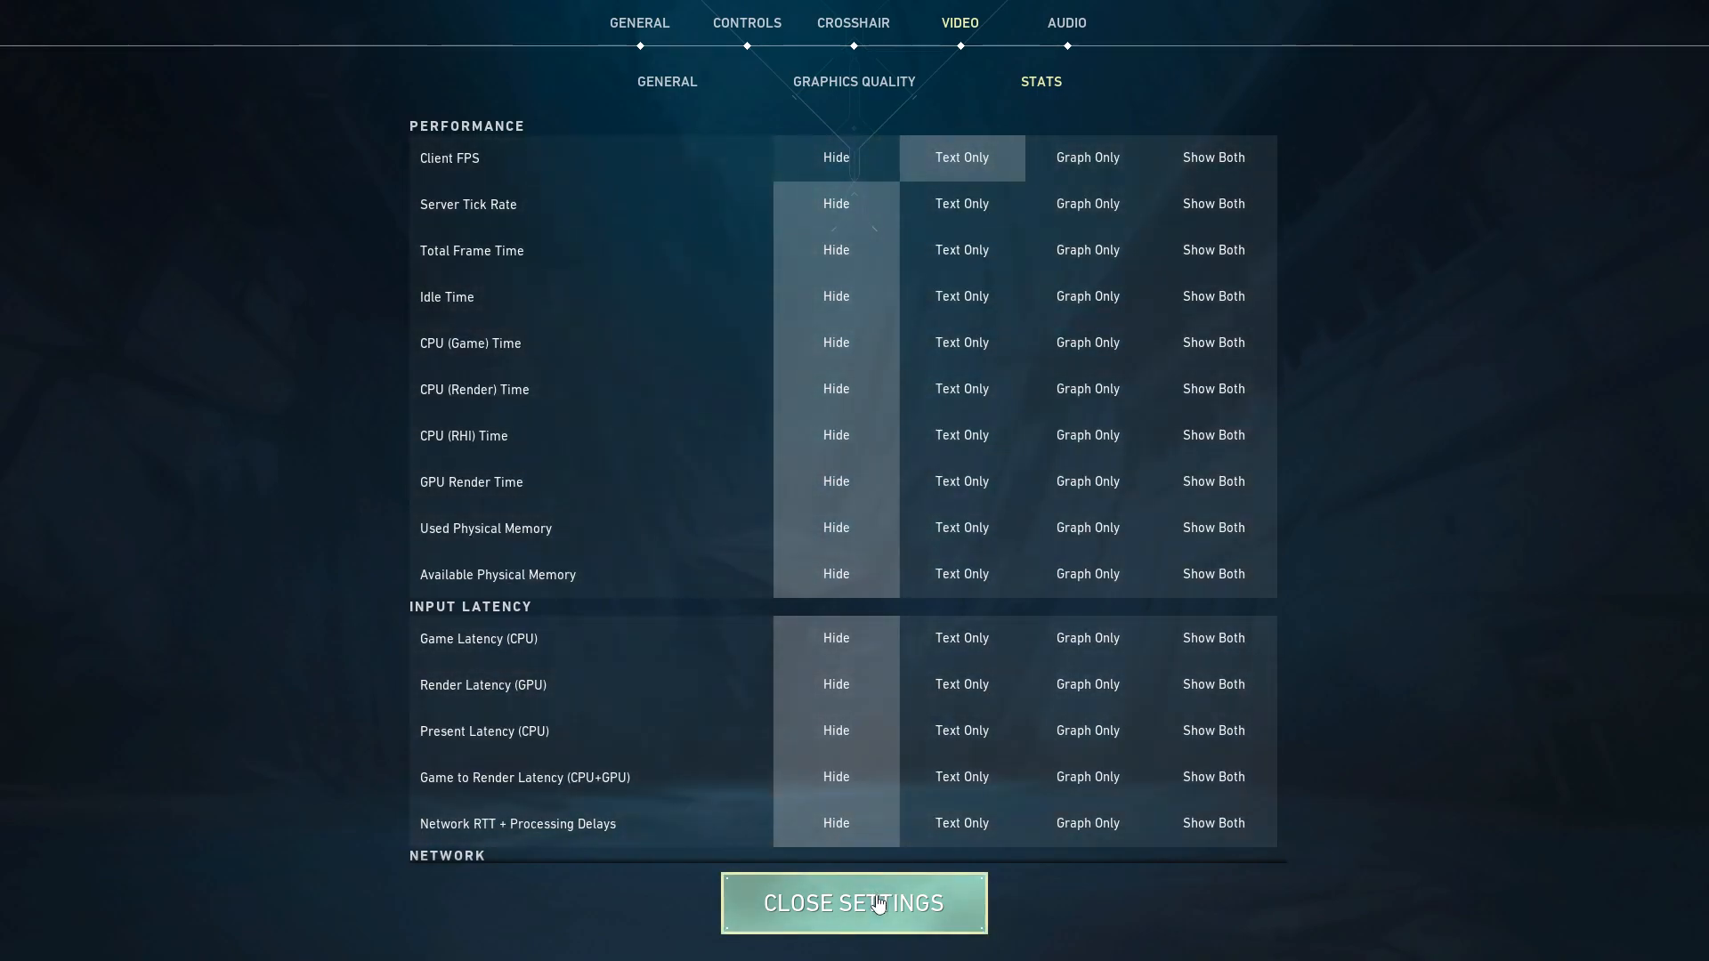
left_click(853, 903)
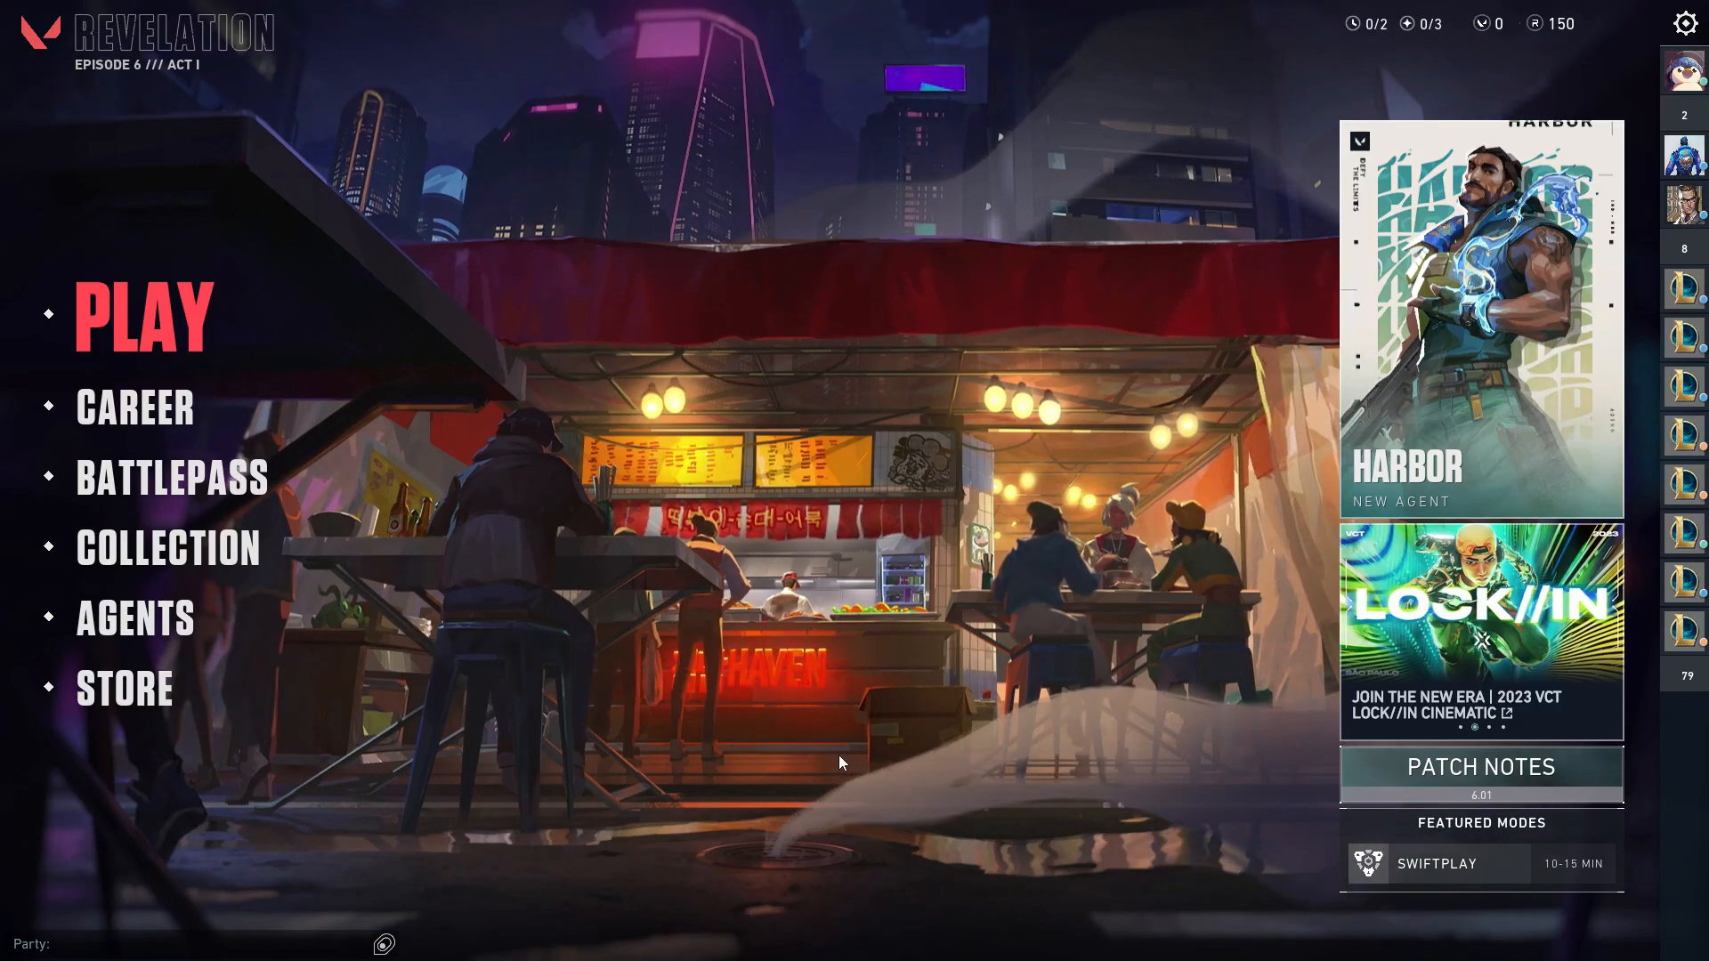